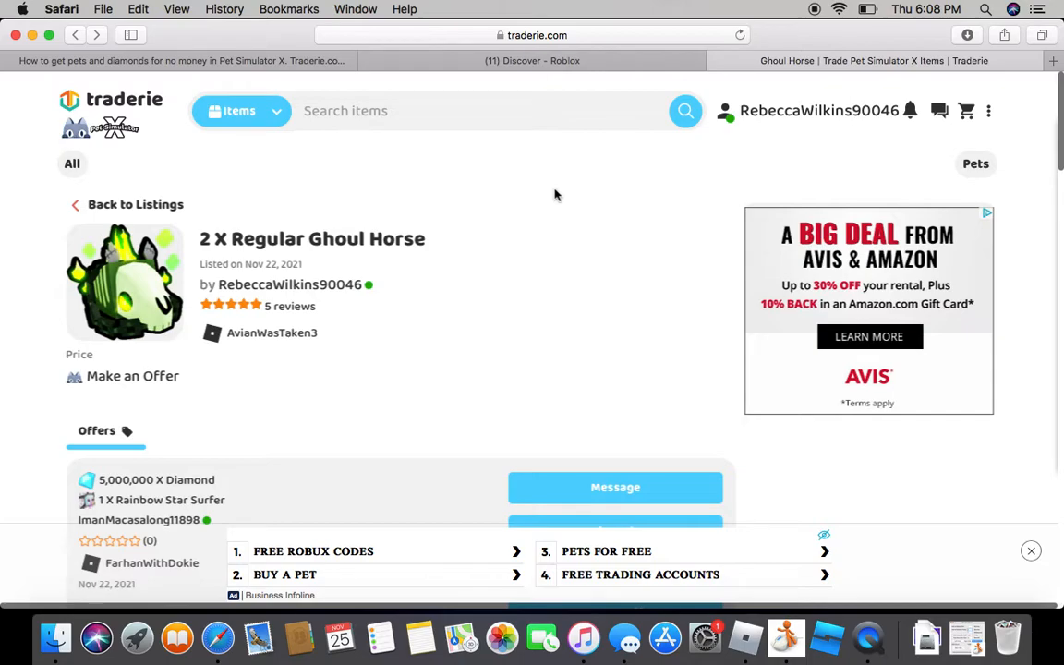
Step: Dismiss the ad banner and review the diamond offer on the Ghoul Horse listing, landing on the profile page
click(1031, 551)
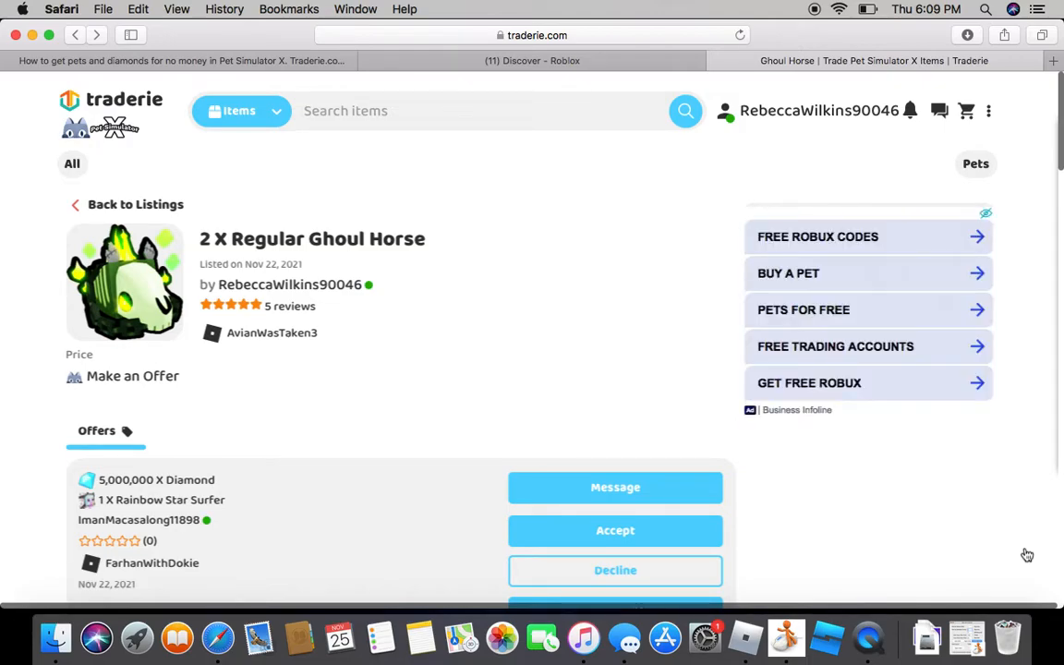
mouse_move(779, 534)
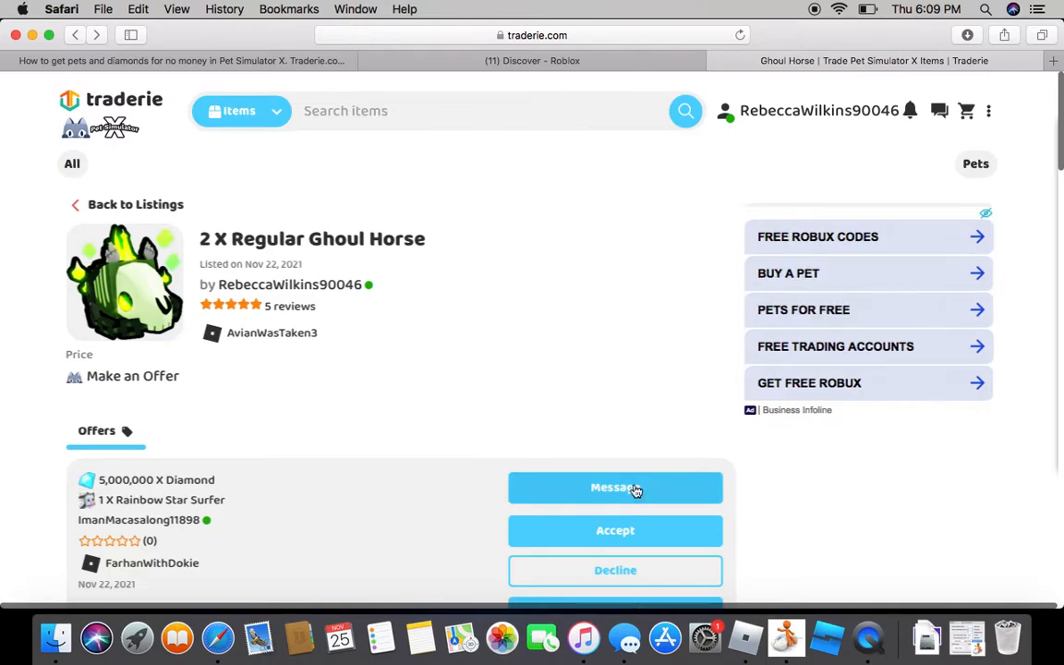
click(615, 488)
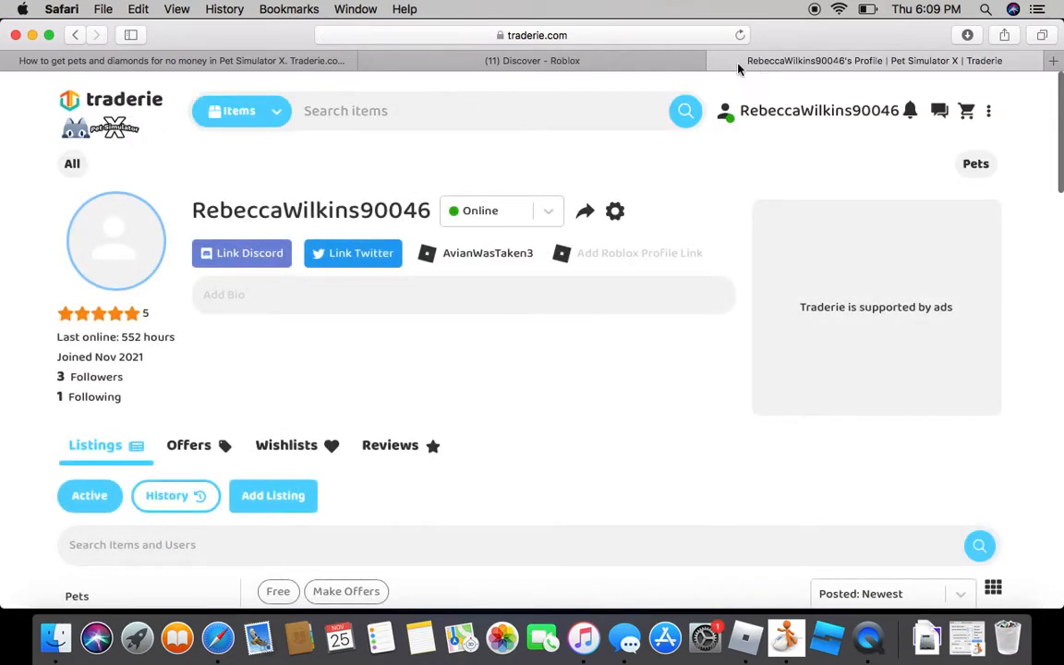
Step: Load traderie.com in a new browser tab and look over the grid of tradable games
click(1053, 61)
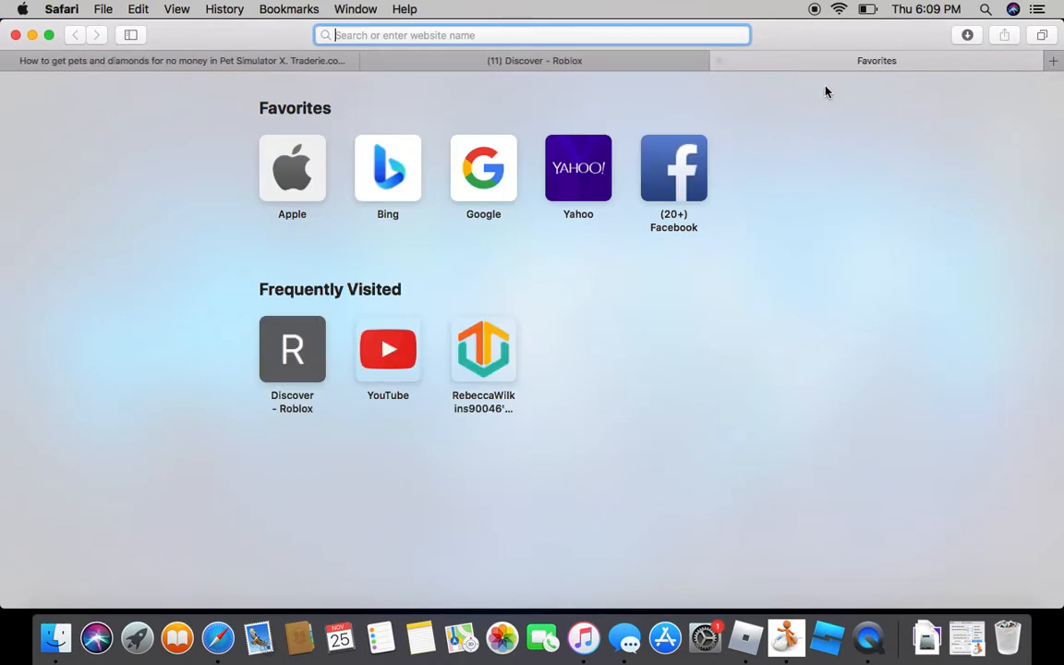
mouse_move(480, 238)
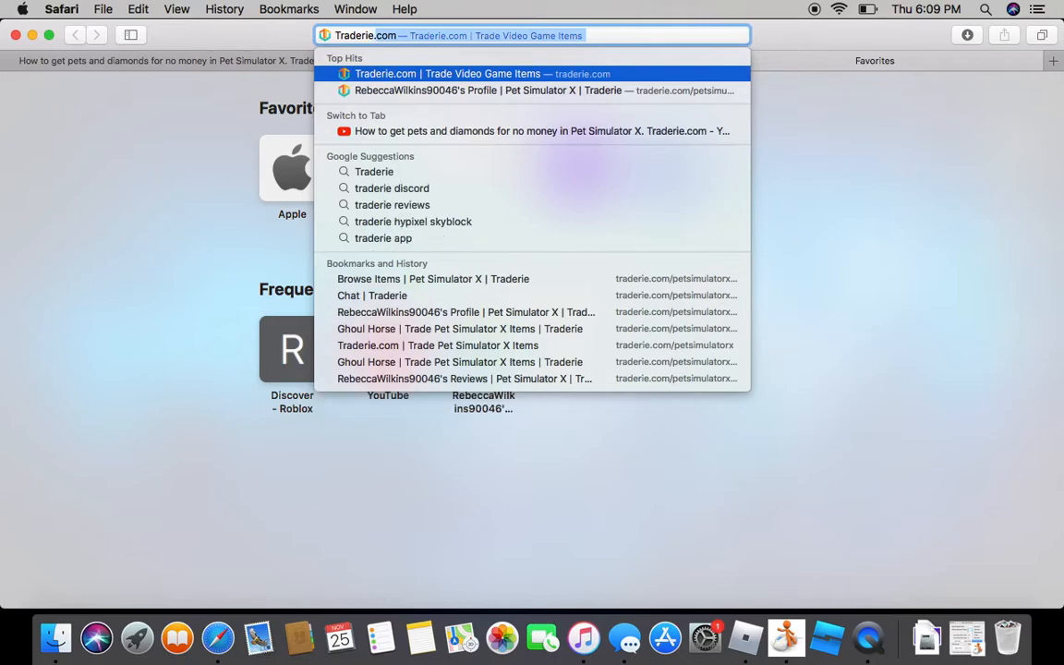
text(traderie.com)
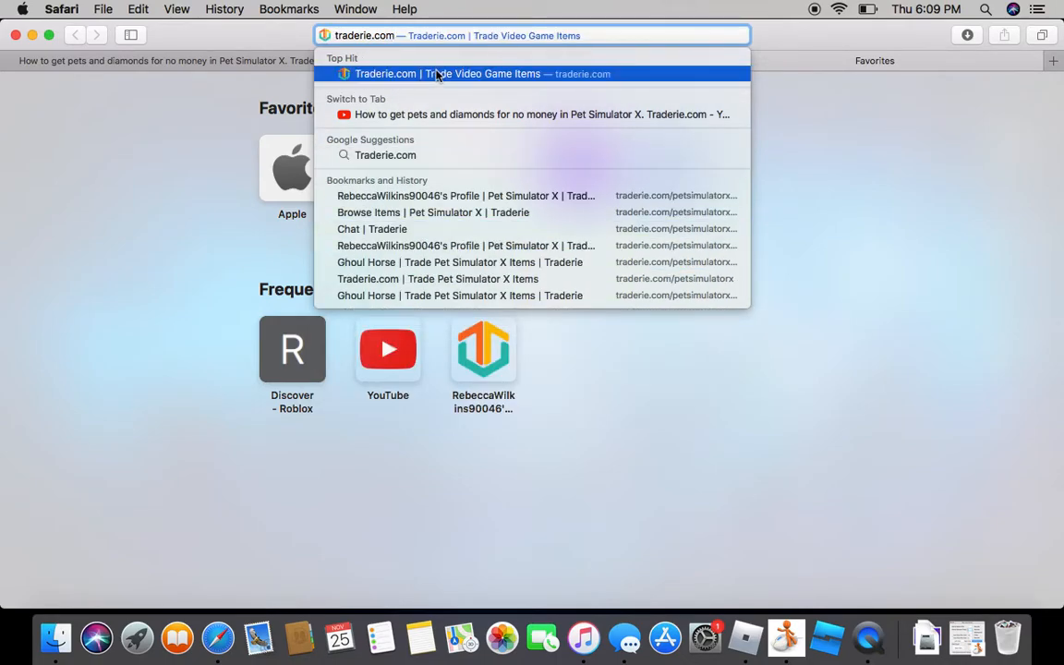
click(481, 73)
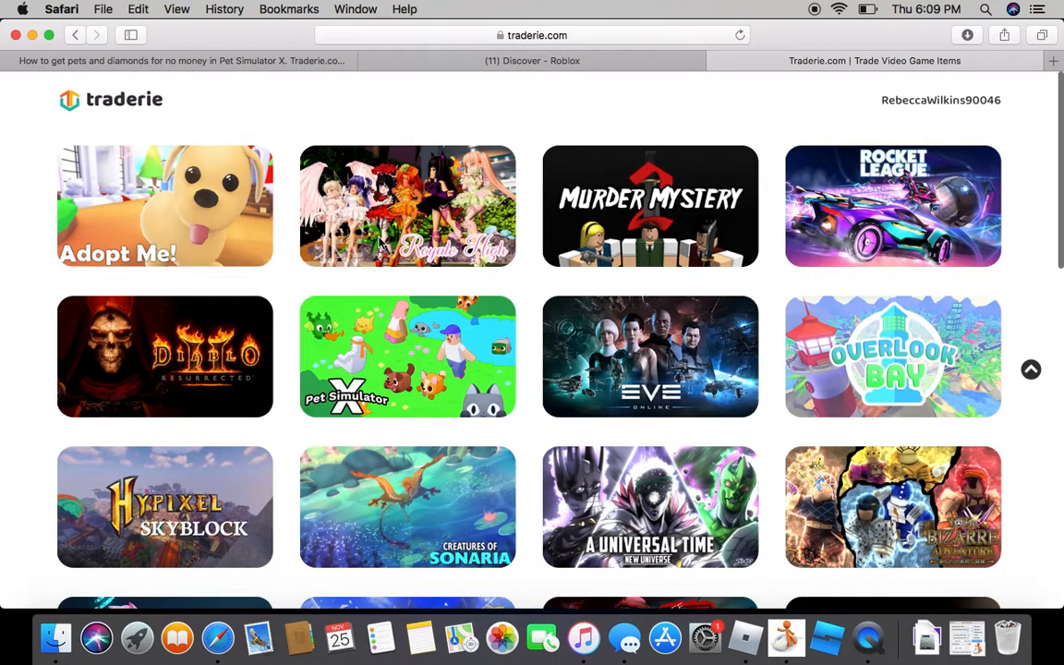
scroll(down, 3)
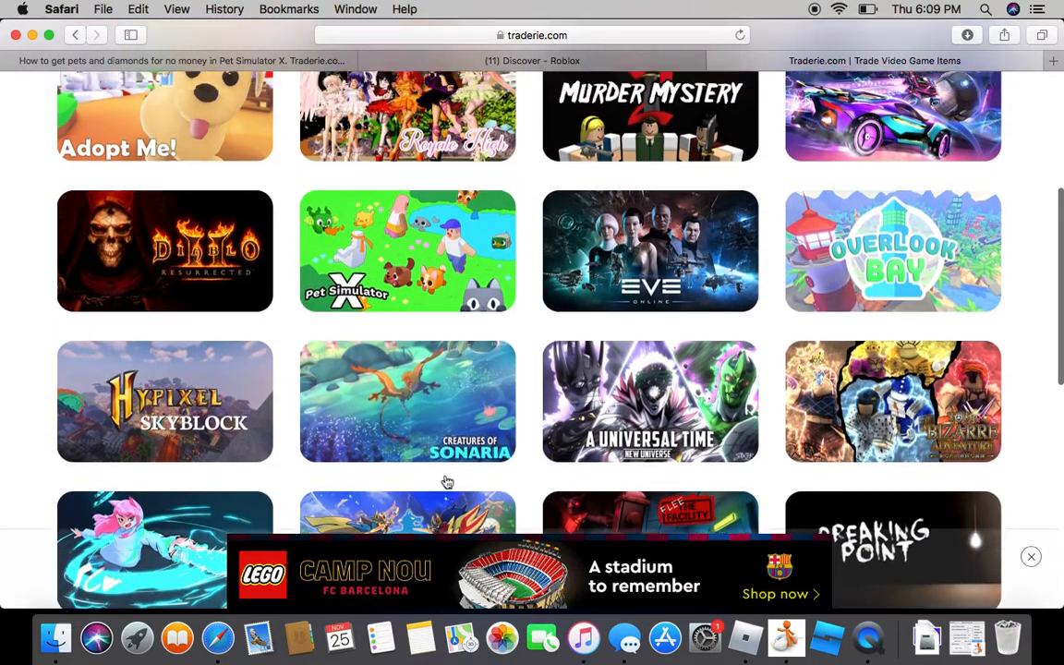
scroll(up, 3)
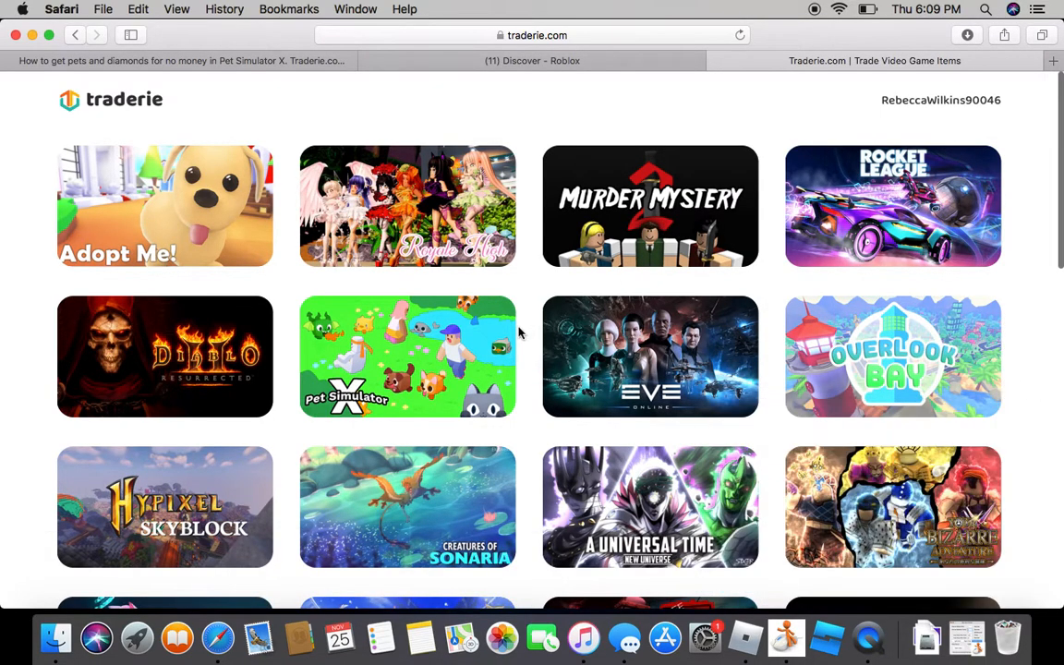
mouse_move(470, 352)
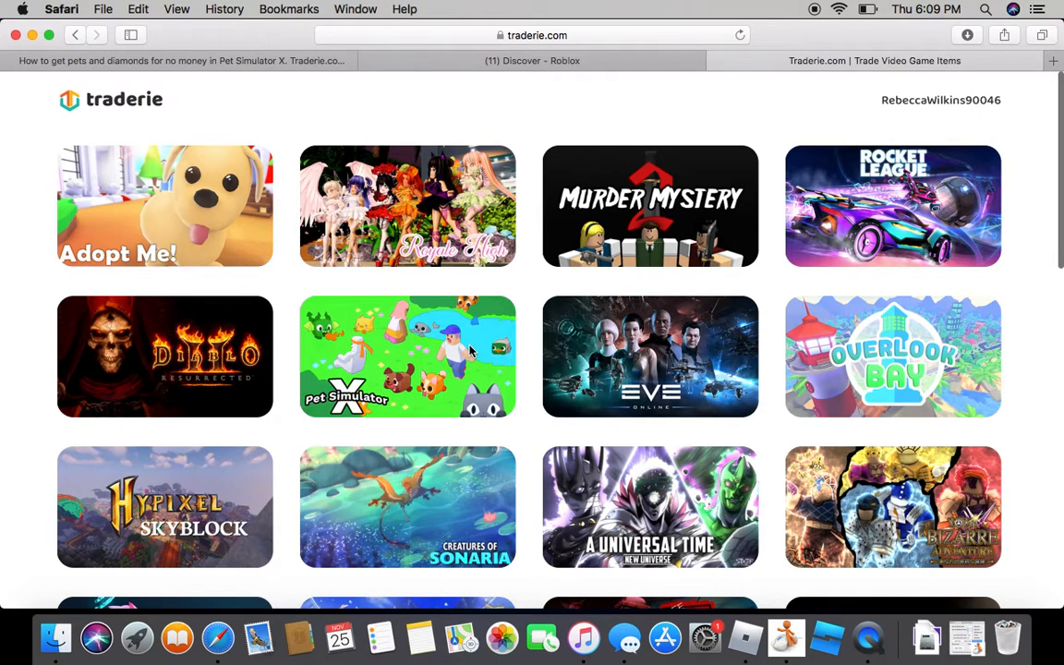
Step: Enter the Pet Simulator X section, check offer notifications, and go to own profile listings
click(406, 359)
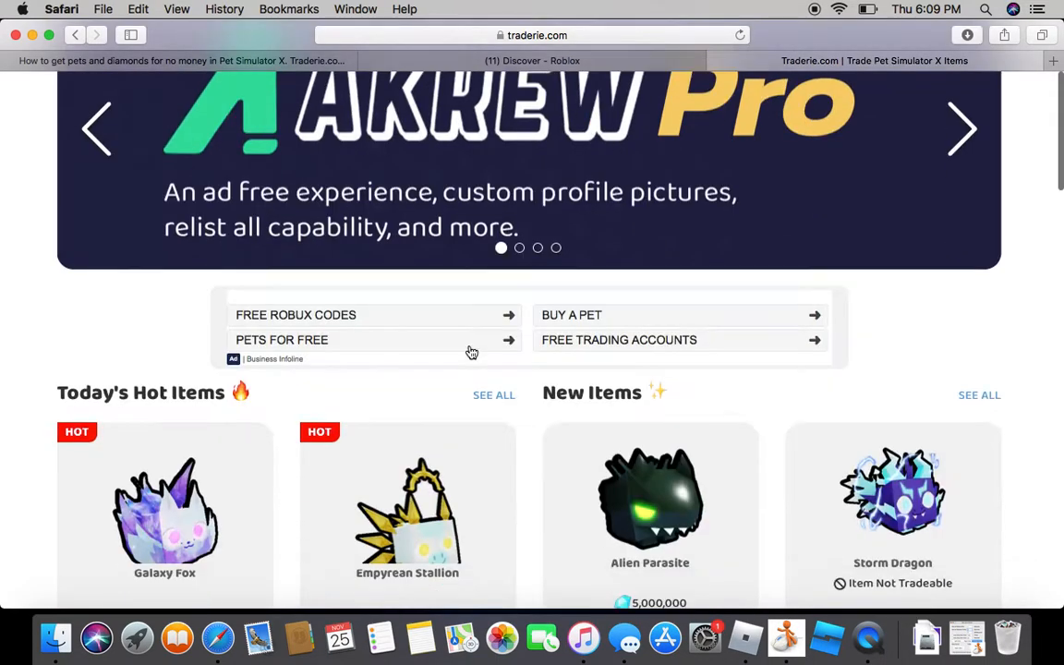
scroll(down, 3)
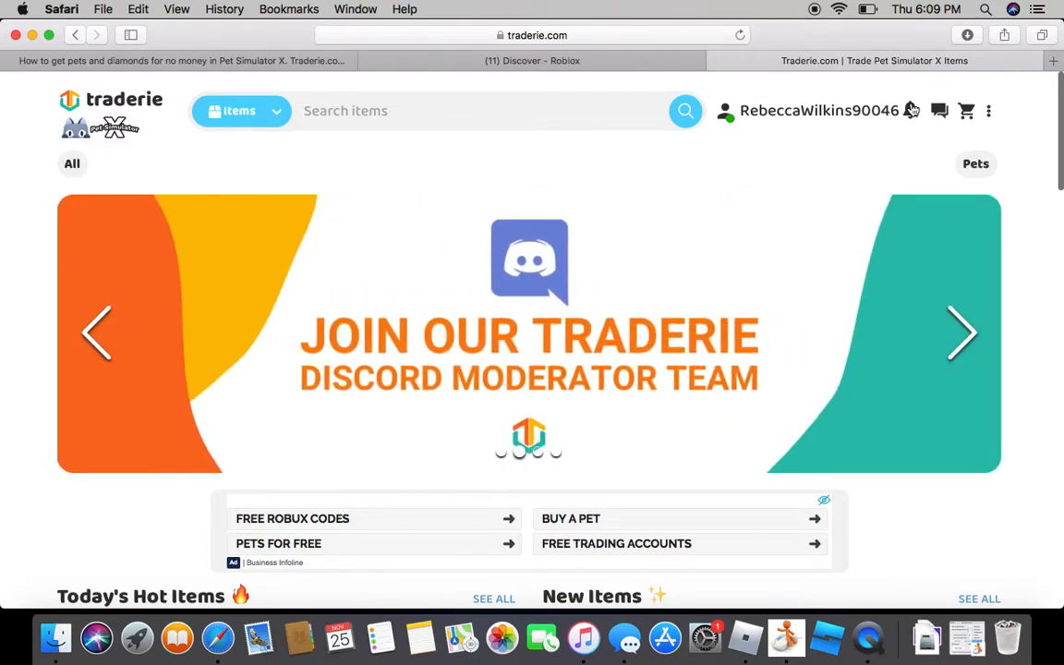
click(909, 111)
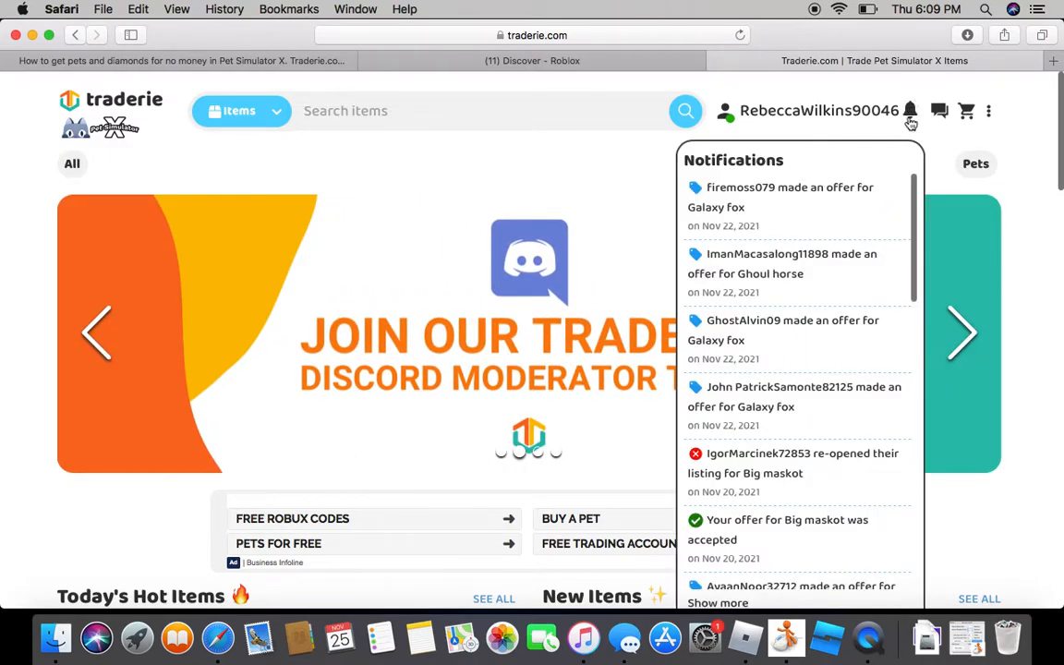
click(910, 111)
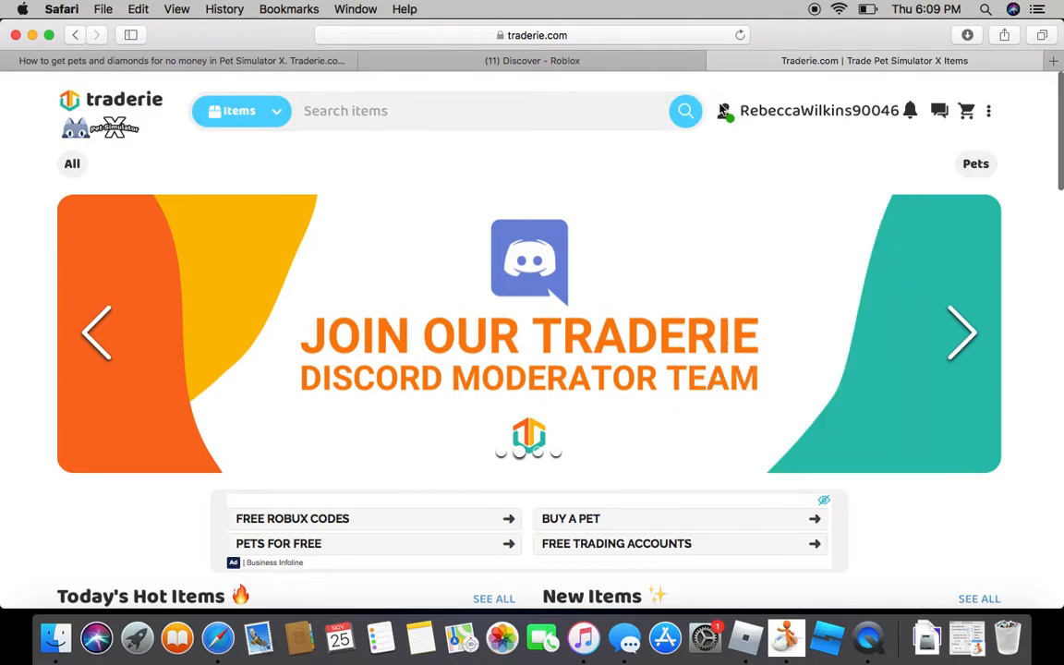
click(817, 111)
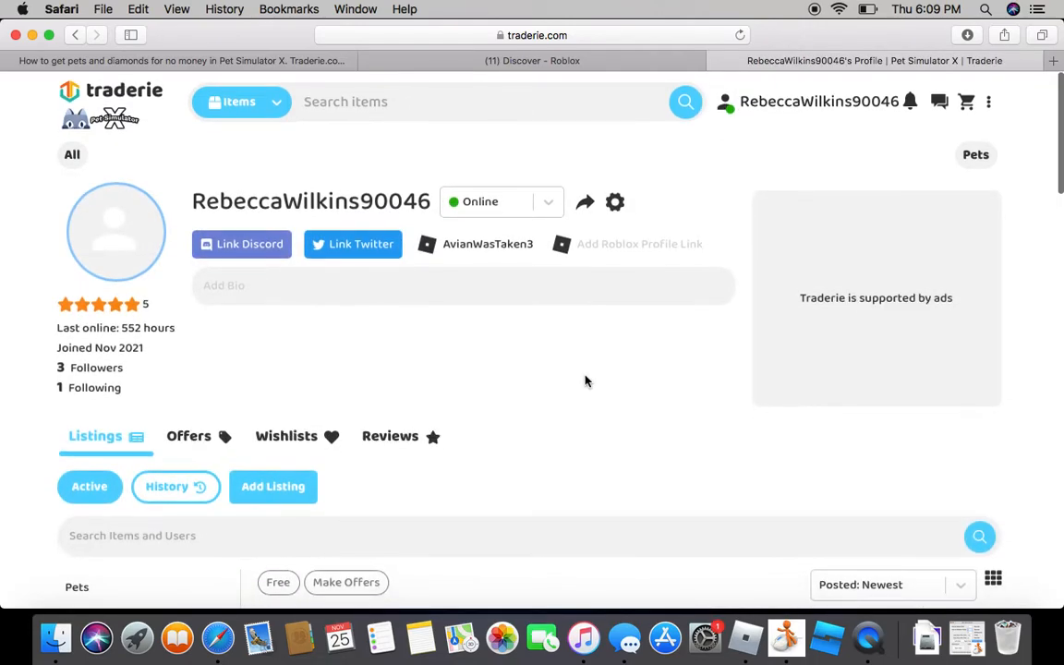
Step: Attempt to relist the Regular Galaxy Fox listing and dismiss the 24-hour wait notice
scroll(down, 3)
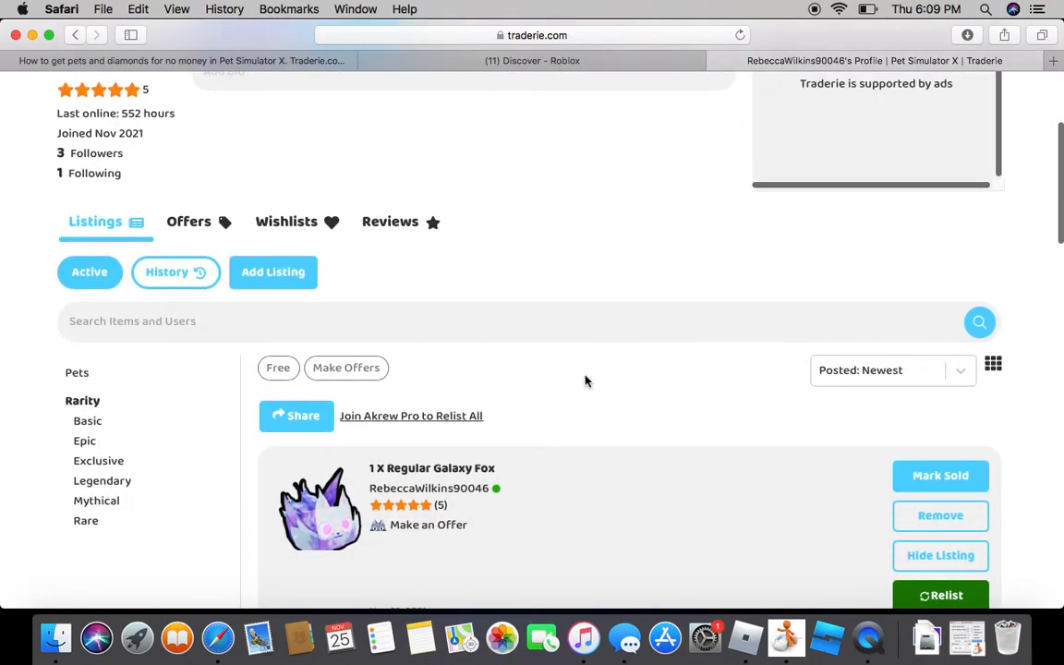
scroll(down, 3)
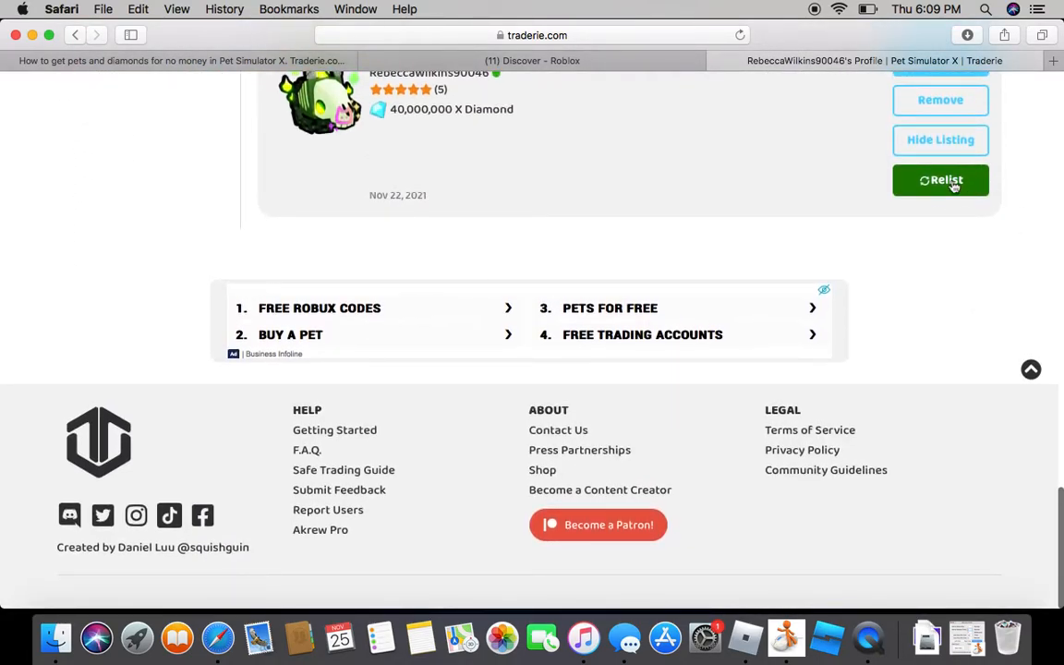
click(941, 181)
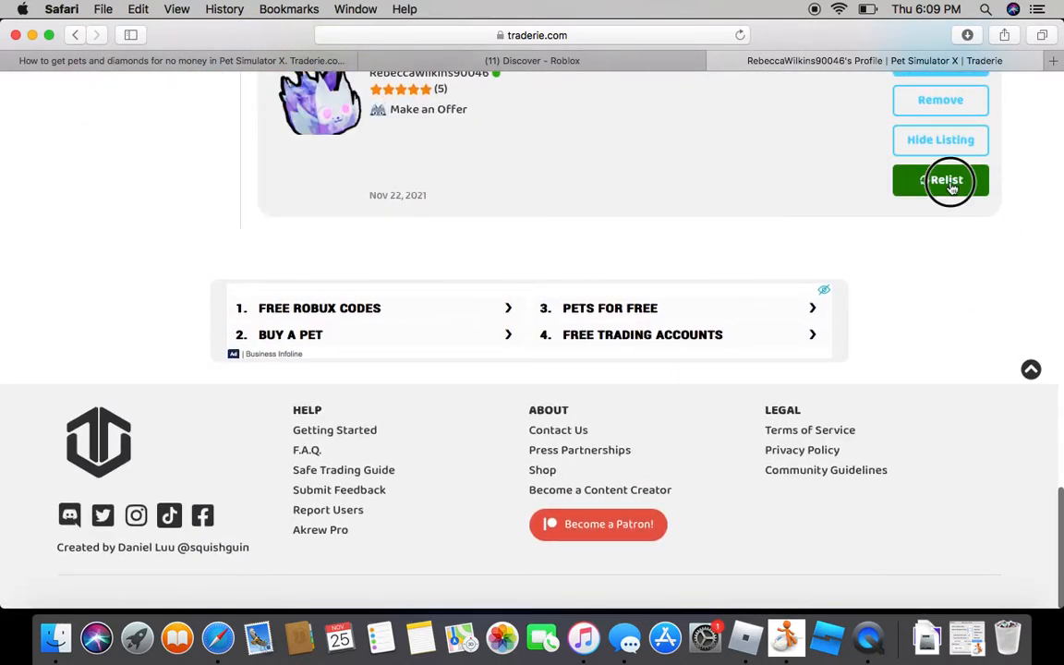
click(941, 179)
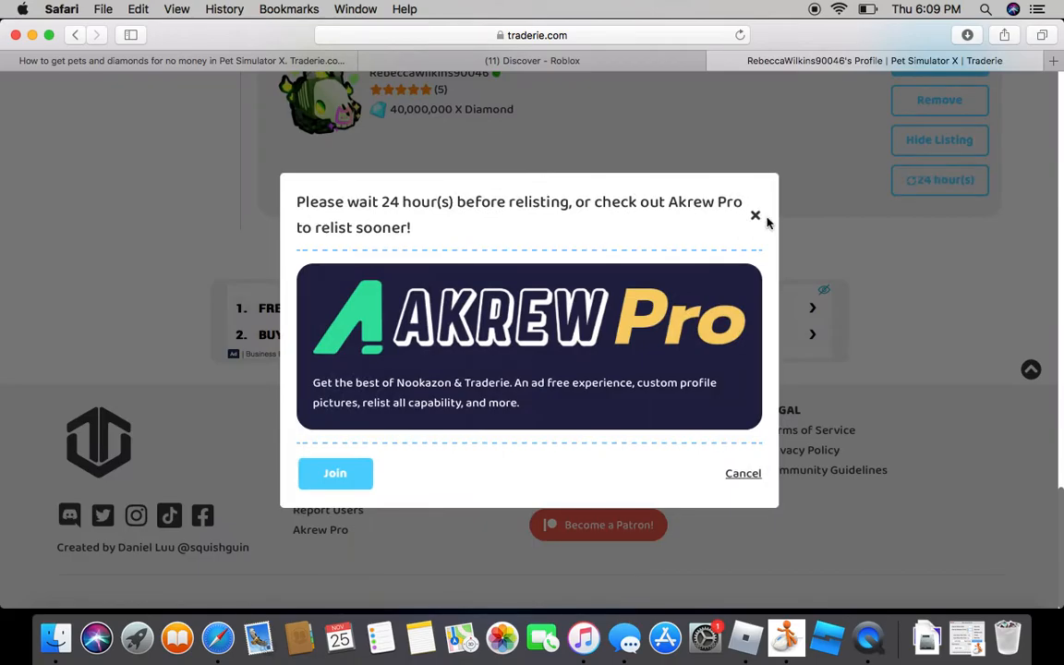
click(756, 215)
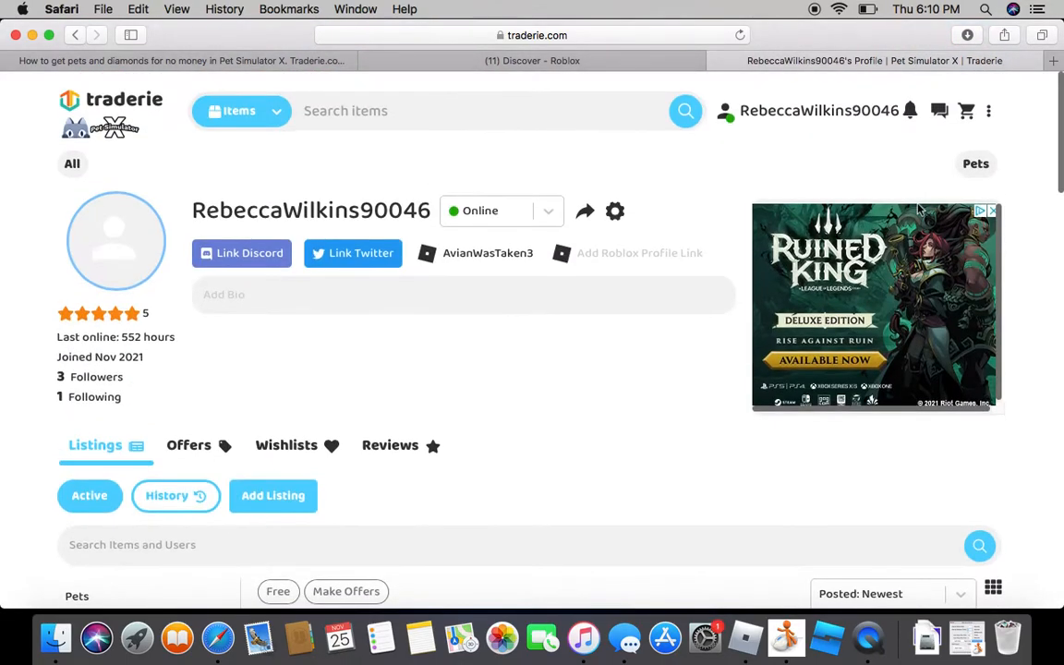
Step: Start a new listing, then switch to the Offers received on own listings
scroll(down, 3)
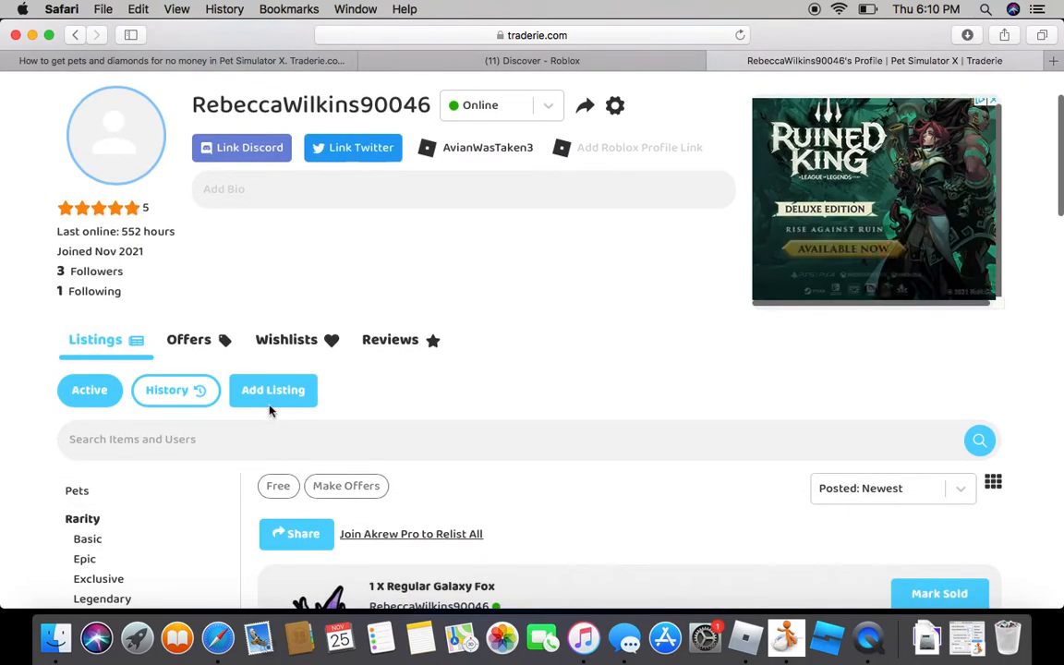
click(274, 390)
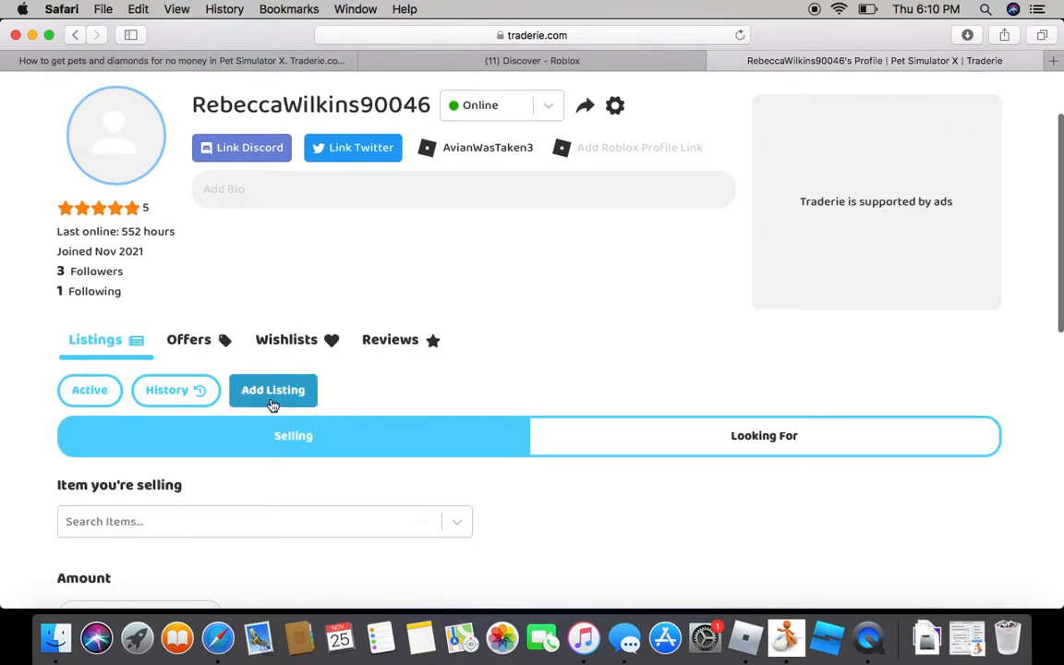
scroll(down, 3)
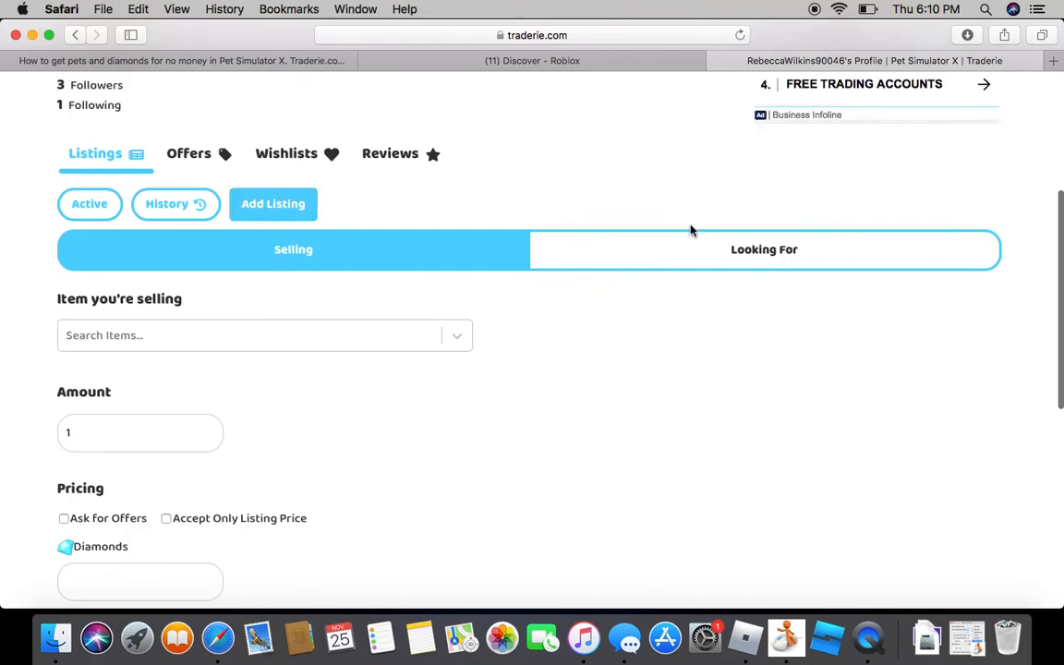
mouse_move(188, 176)
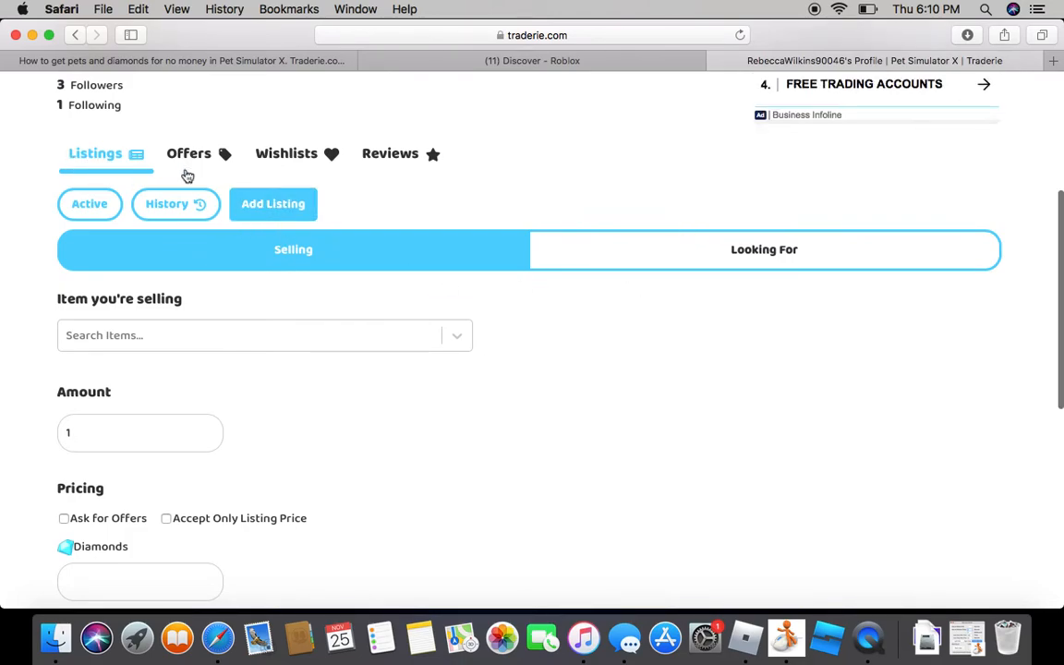
click(189, 153)
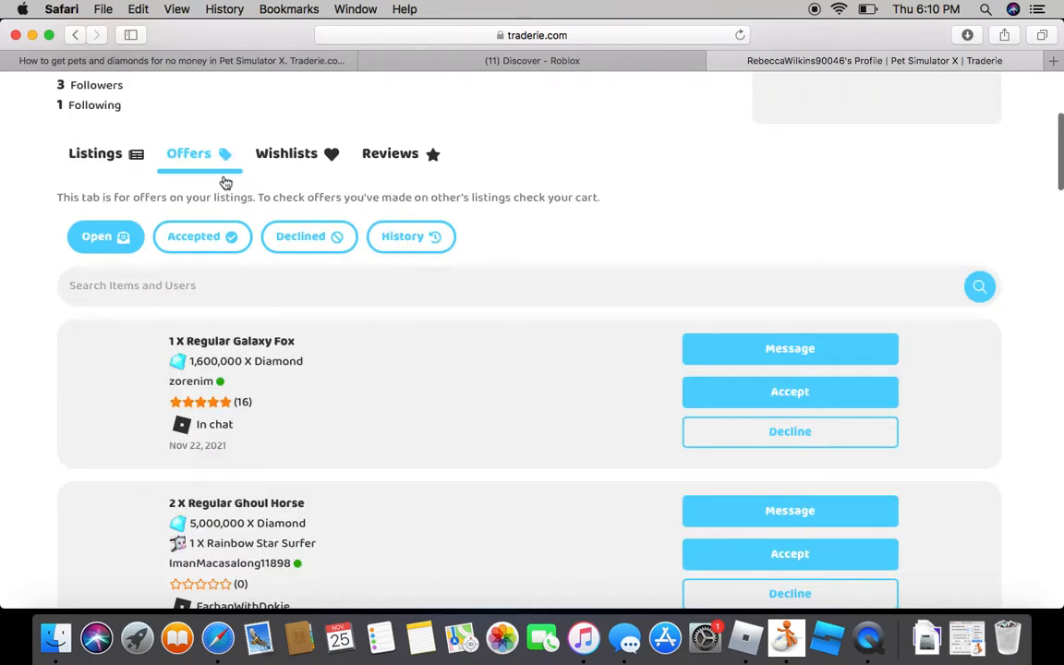
Step: Message the Galaxy Fox buyer with 'hey you' and 'sell' and send it
scroll(down, 3)
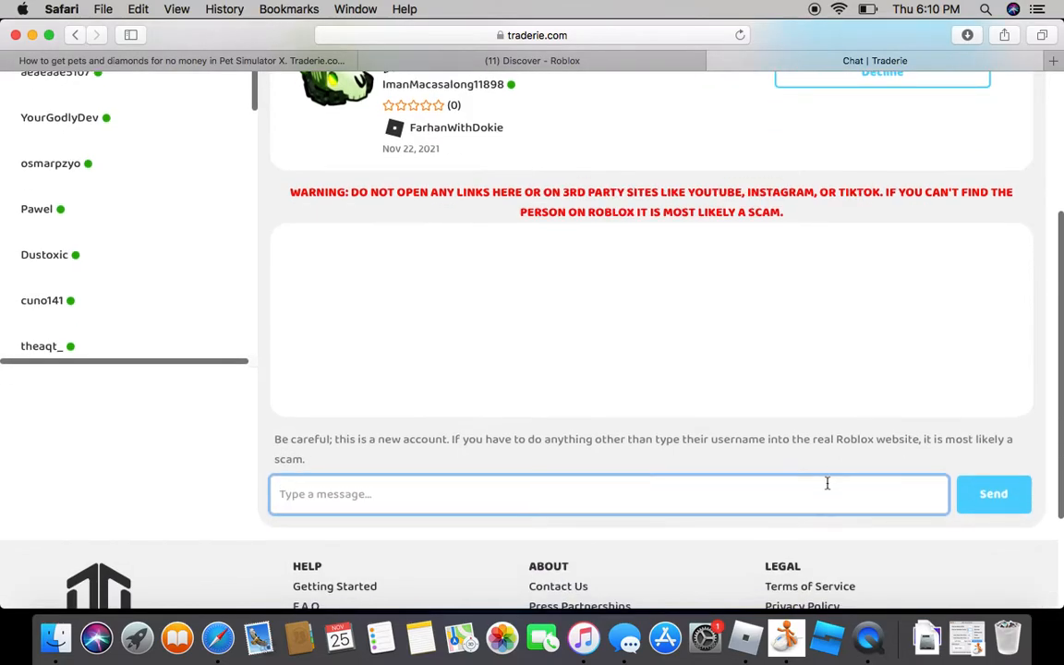
text(hey you ready to)
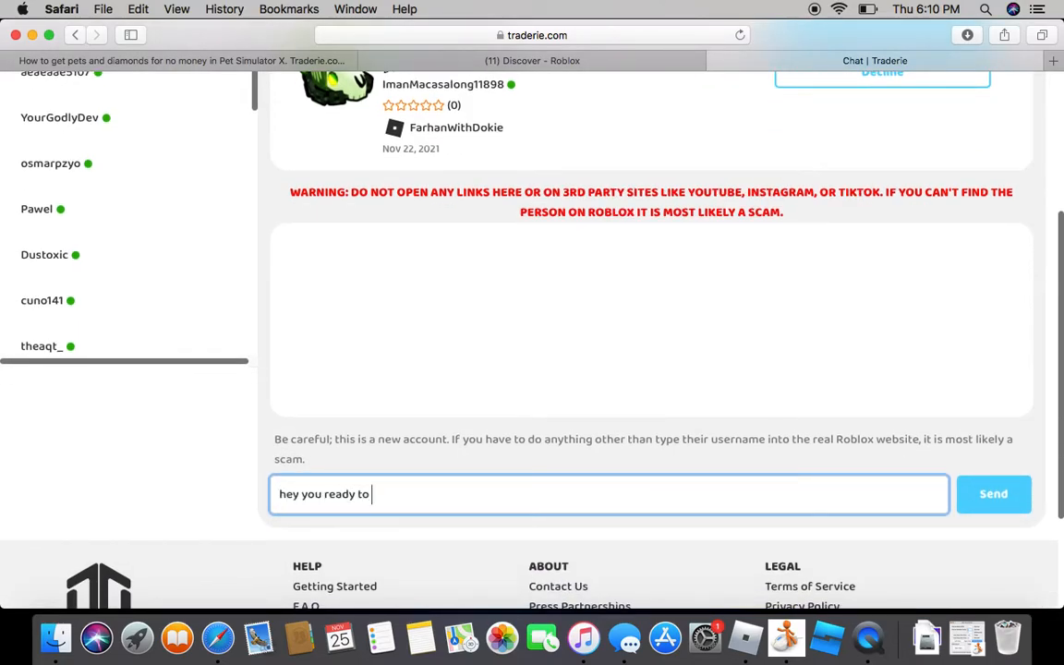
text(sell)
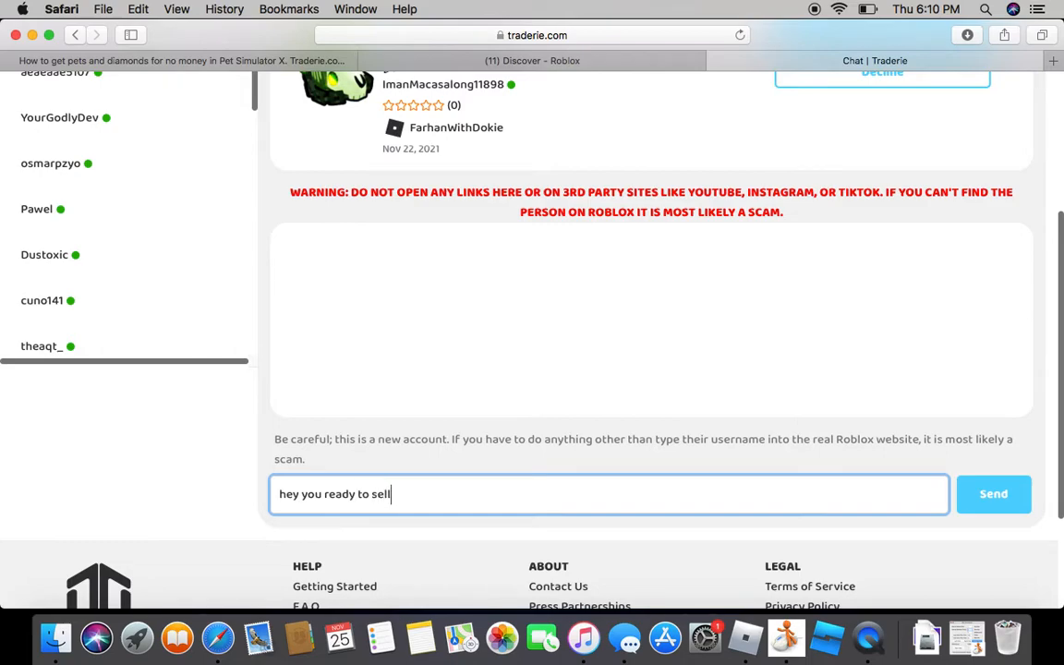
click(994, 494)
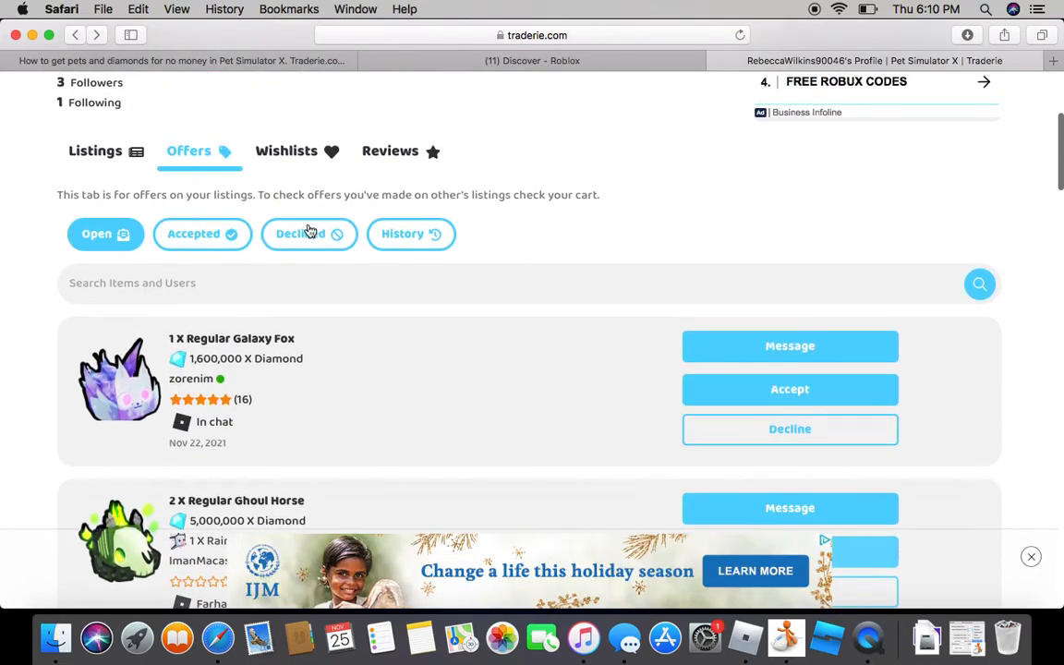
Step: Submit a new 1 X Galaxy Fox listing from the Add Listing form and confirm it
click(96, 152)
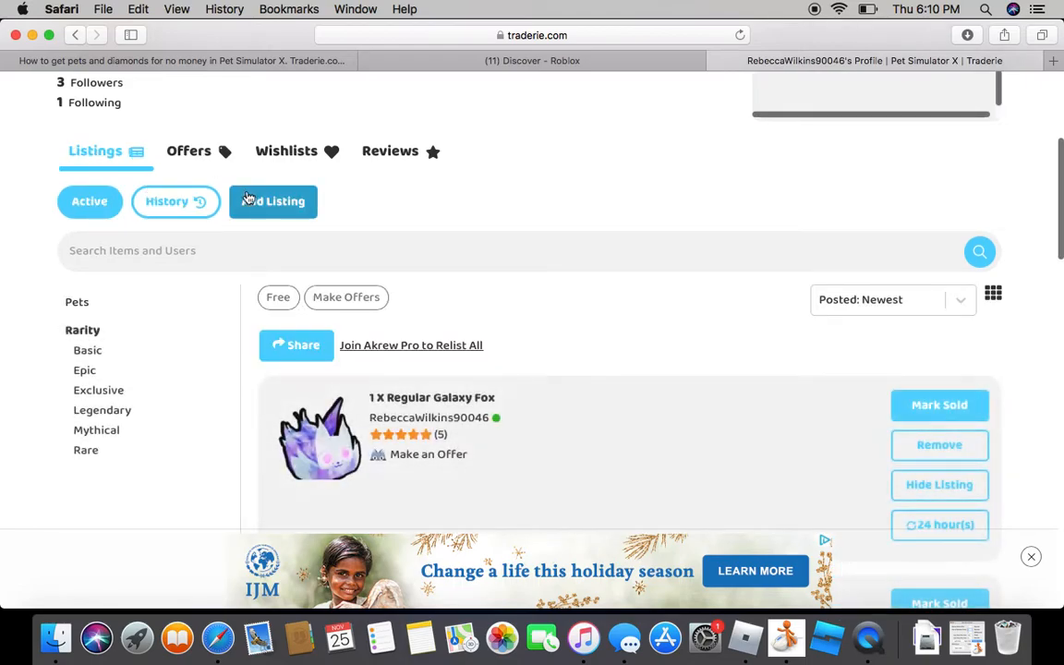
click(274, 202)
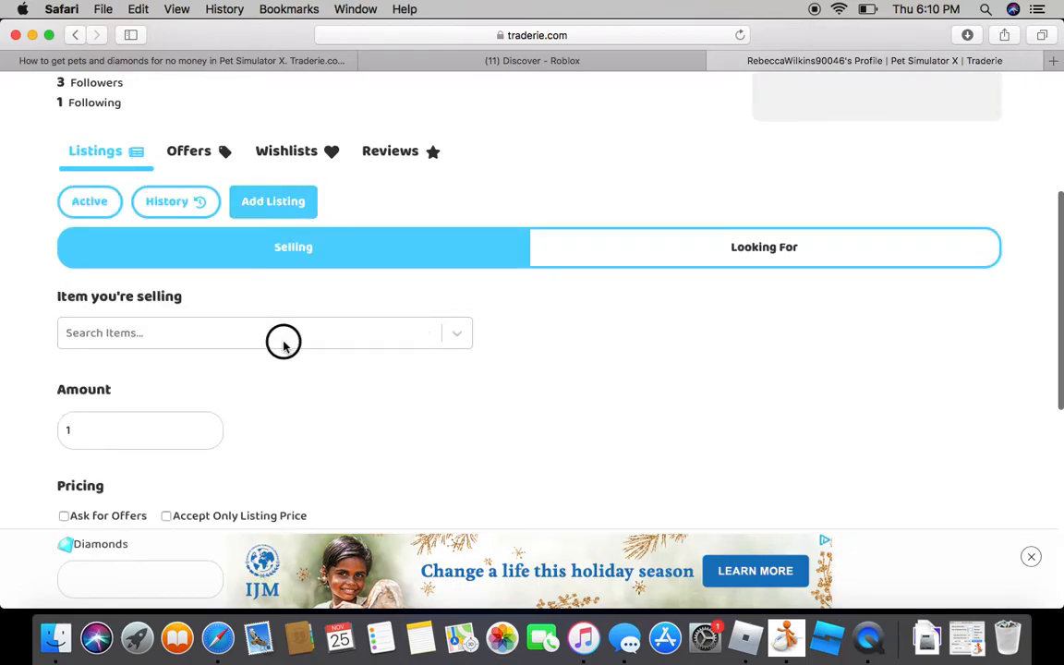
click(266, 333)
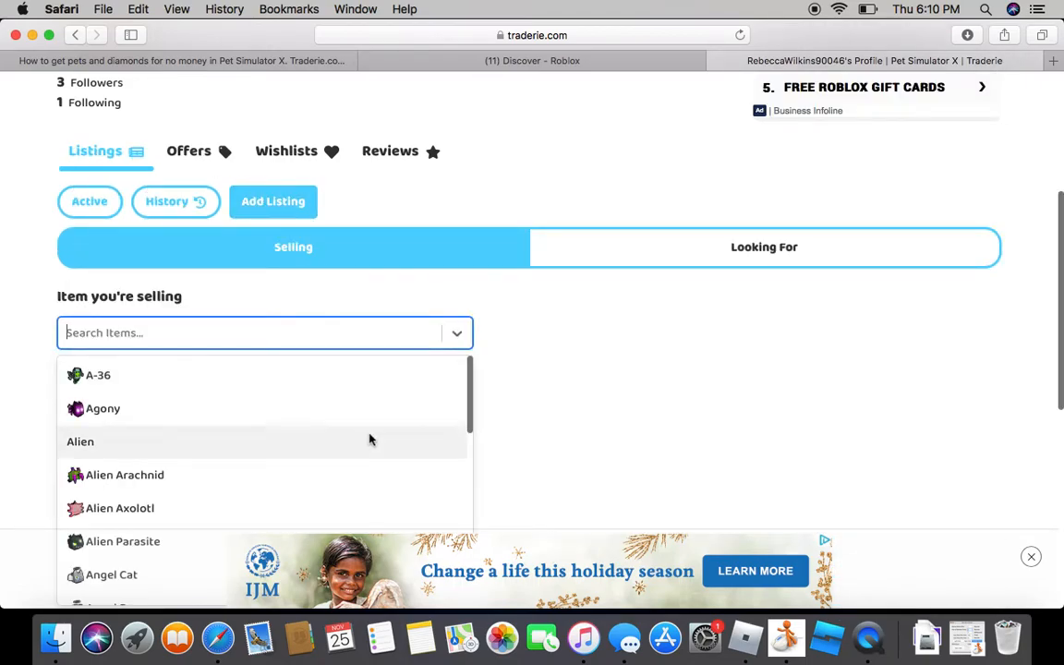
text(gala)
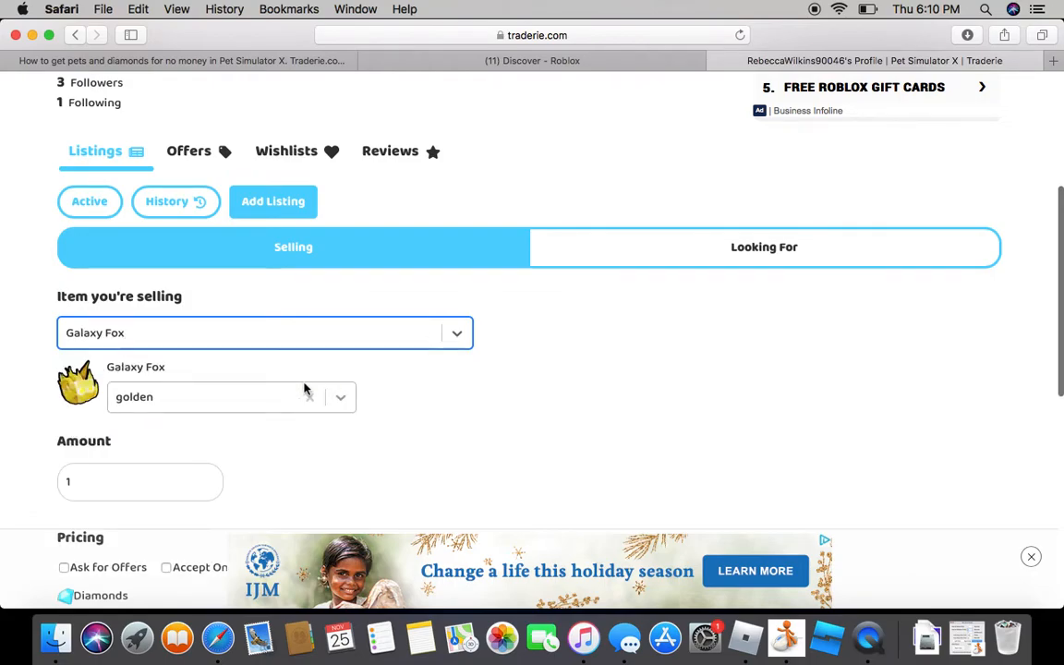
click(141, 480)
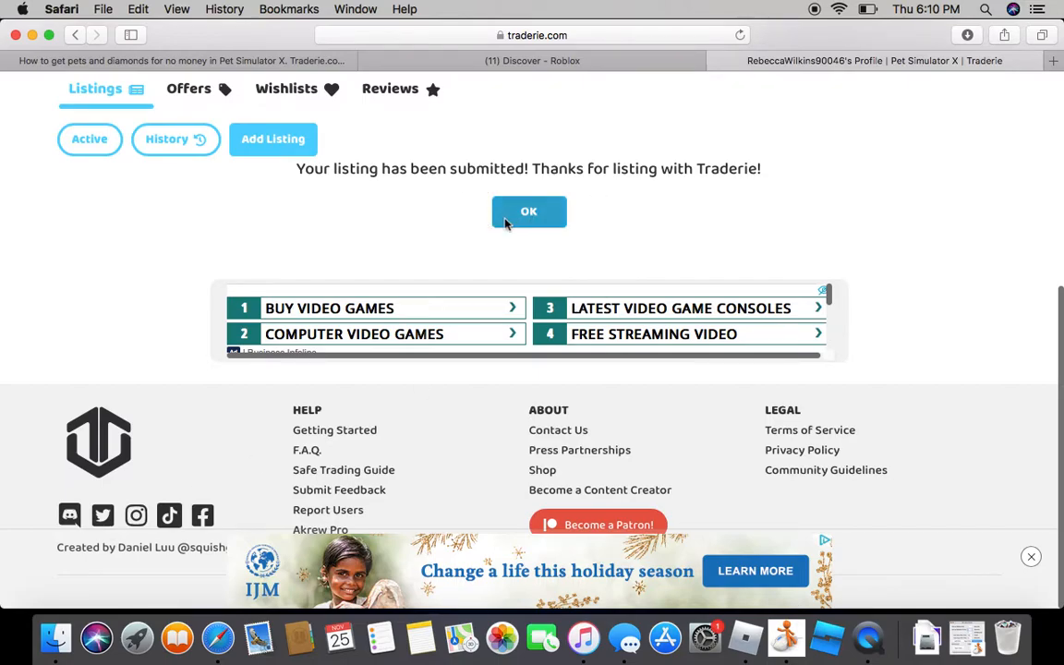
click(529, 210)
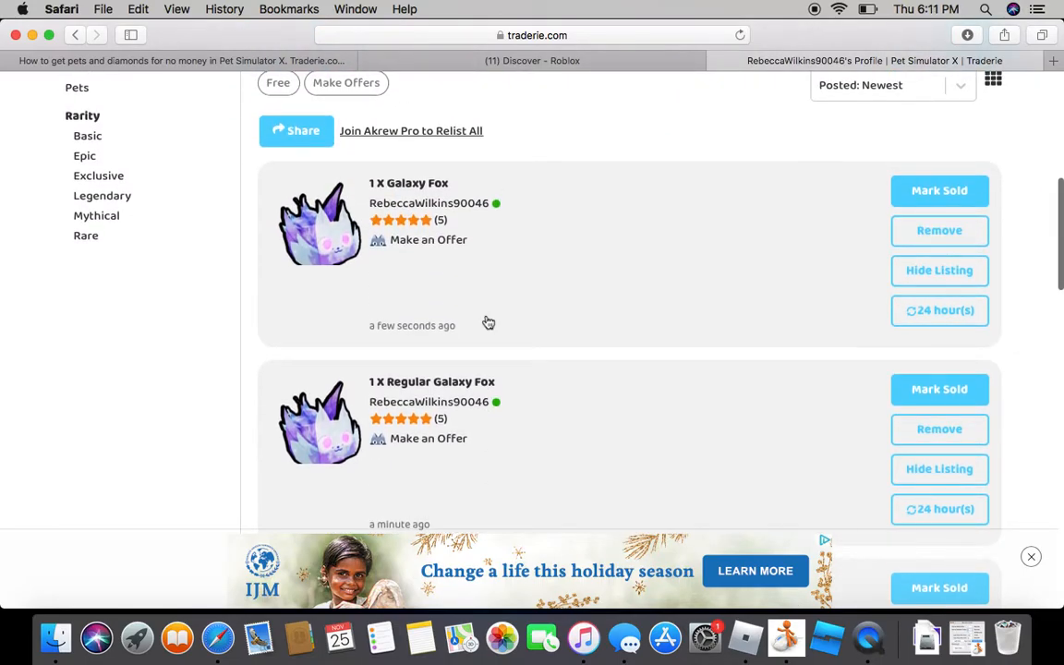
mouse_move(466, 220)
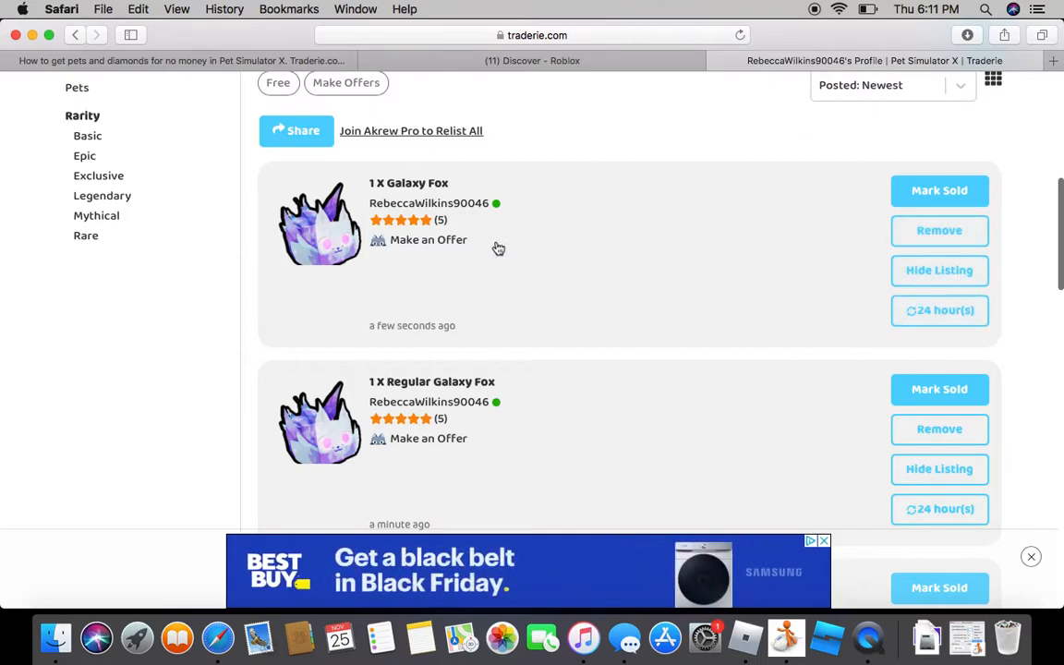
Step: View the new Galaxy Fox listing page, then open trade chats and select the accepted BIG Maskot trade
click(408, 183)
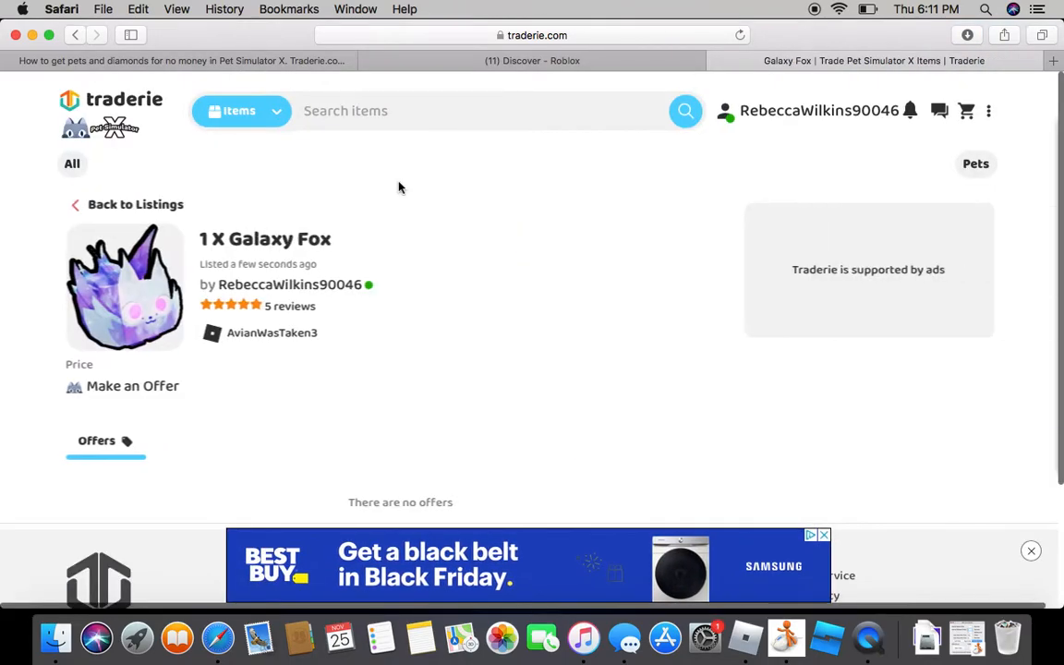
scroll(down, 3)
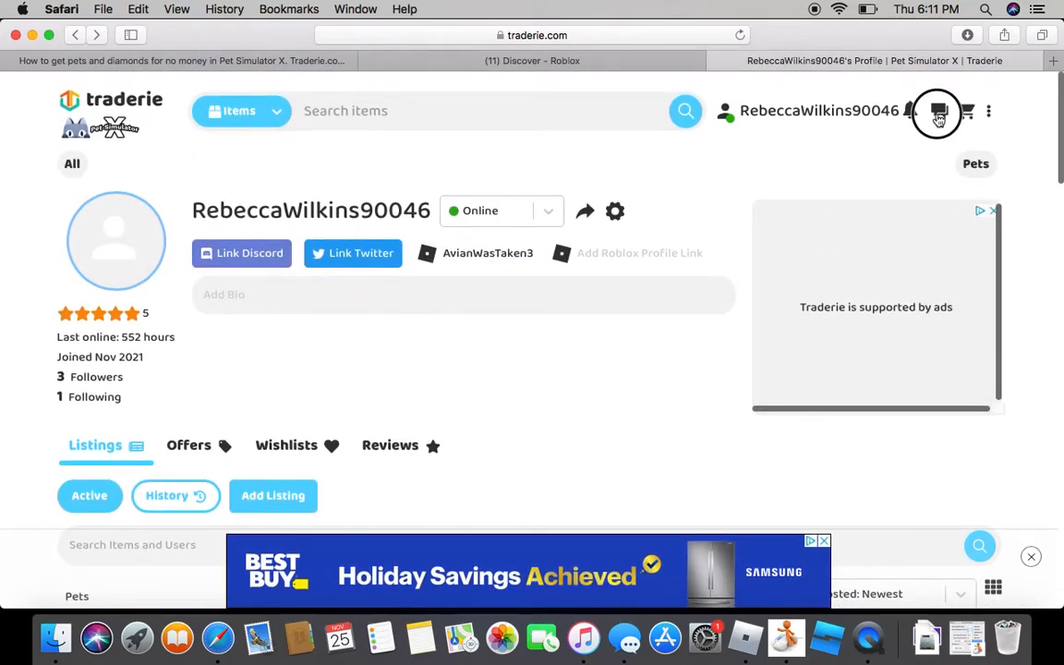
click(939, 110)
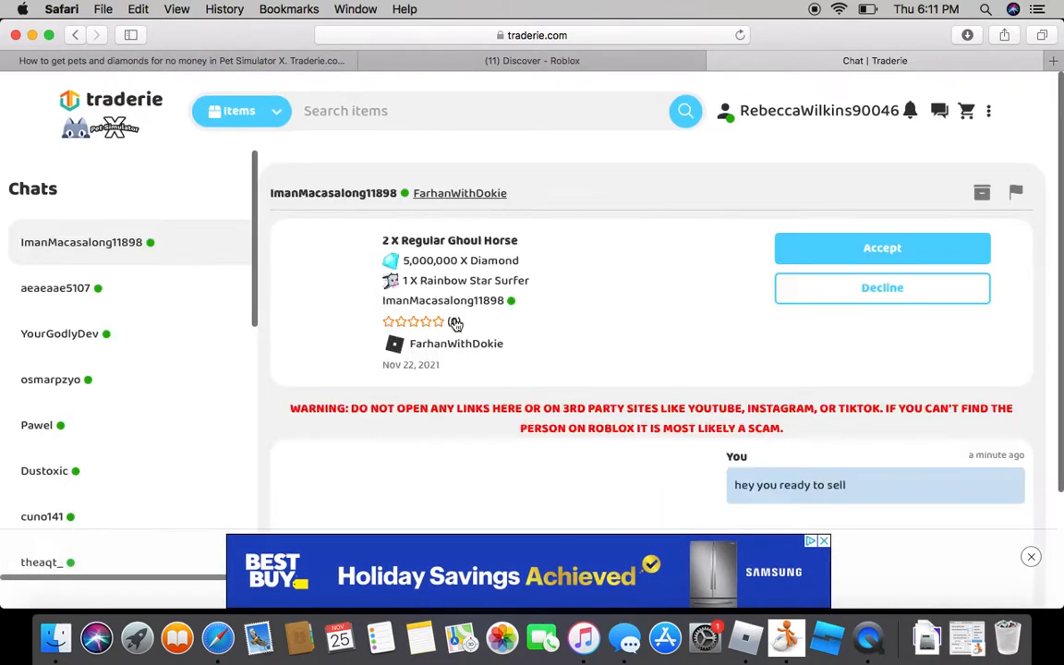
click(56, 288)
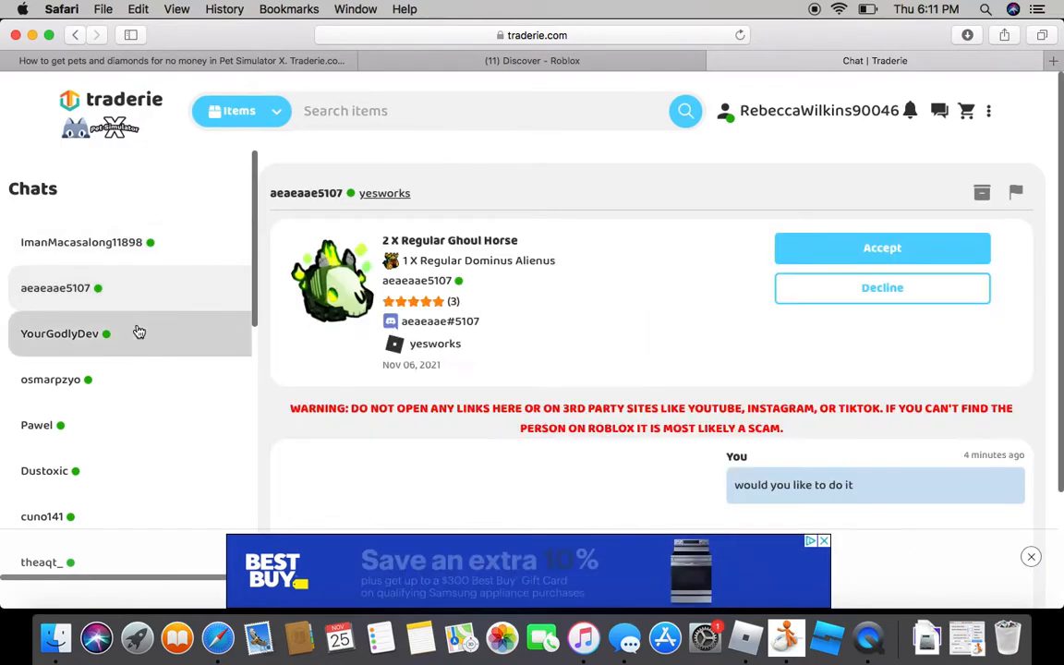
click(52, 379)
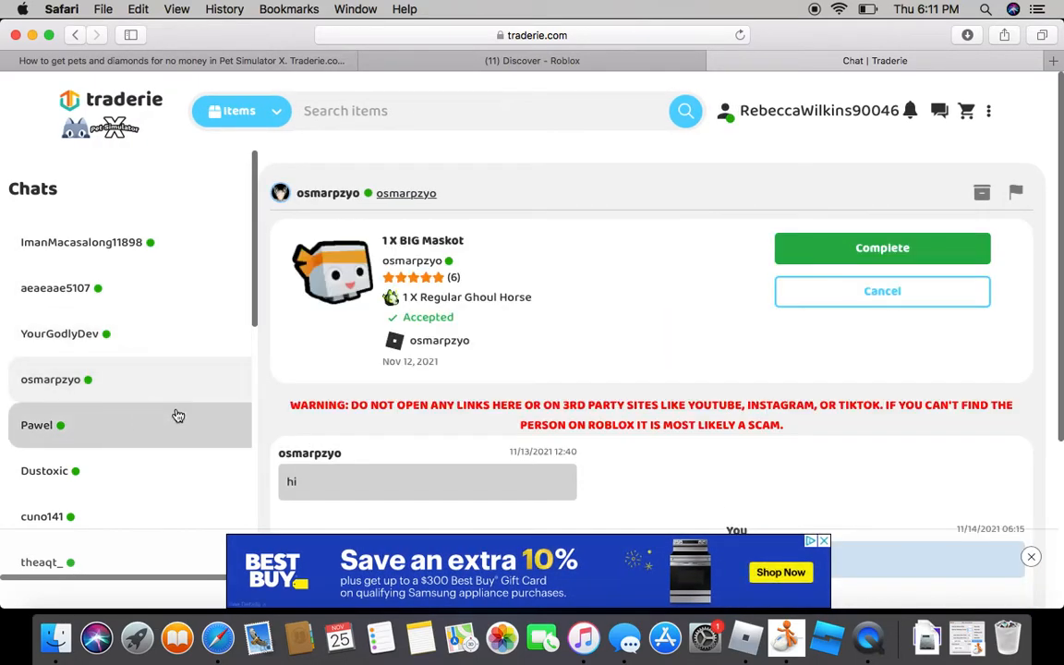
scroll(down, 3)
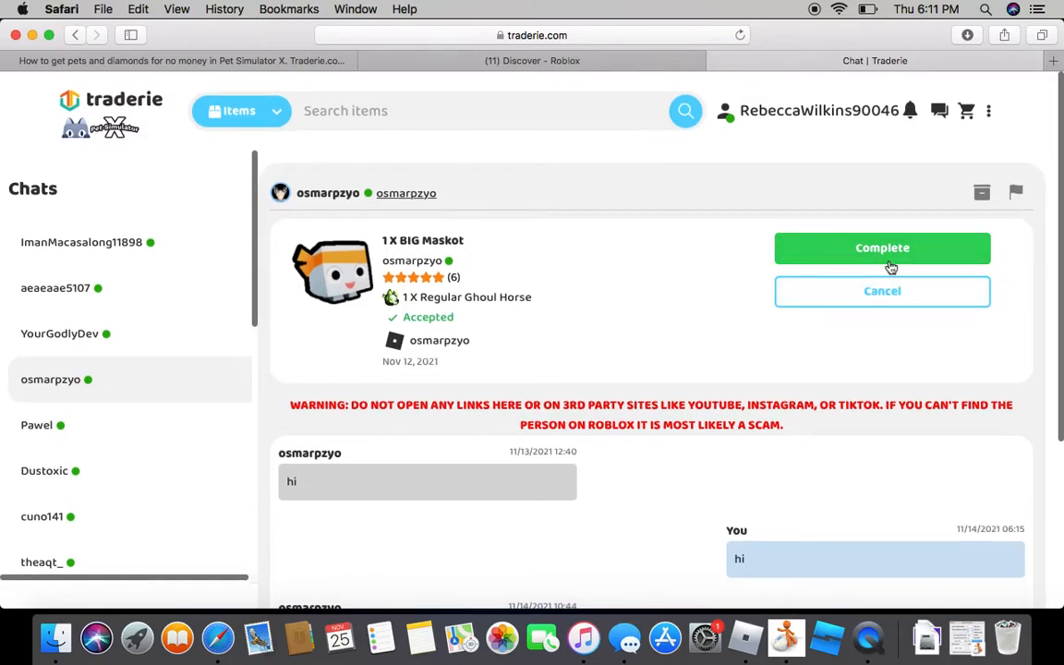
click(881, 248)
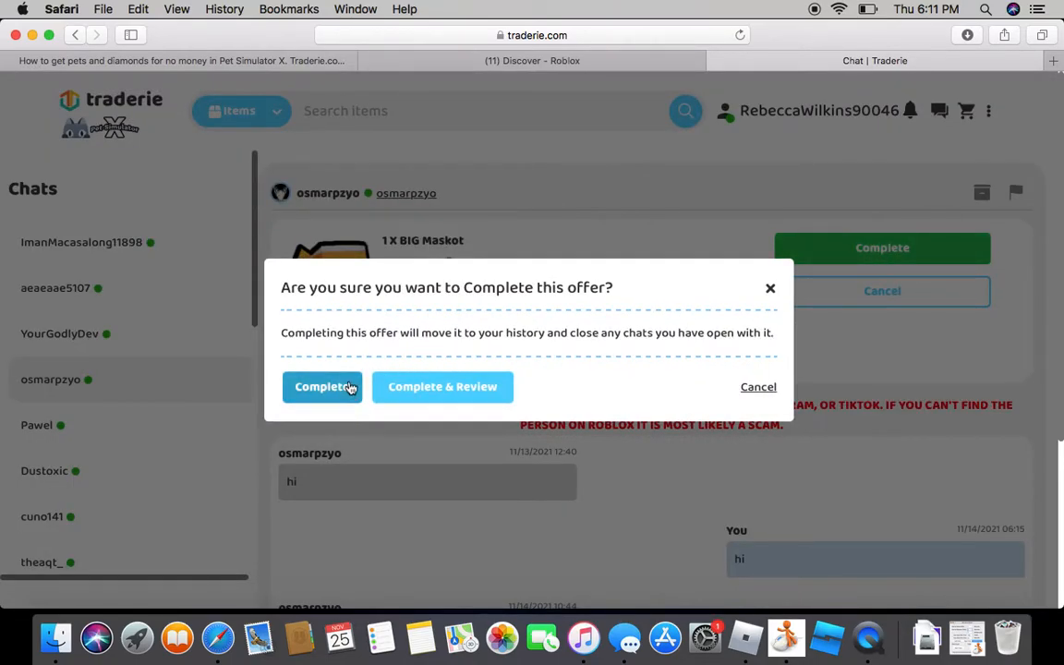
click(321, 386)
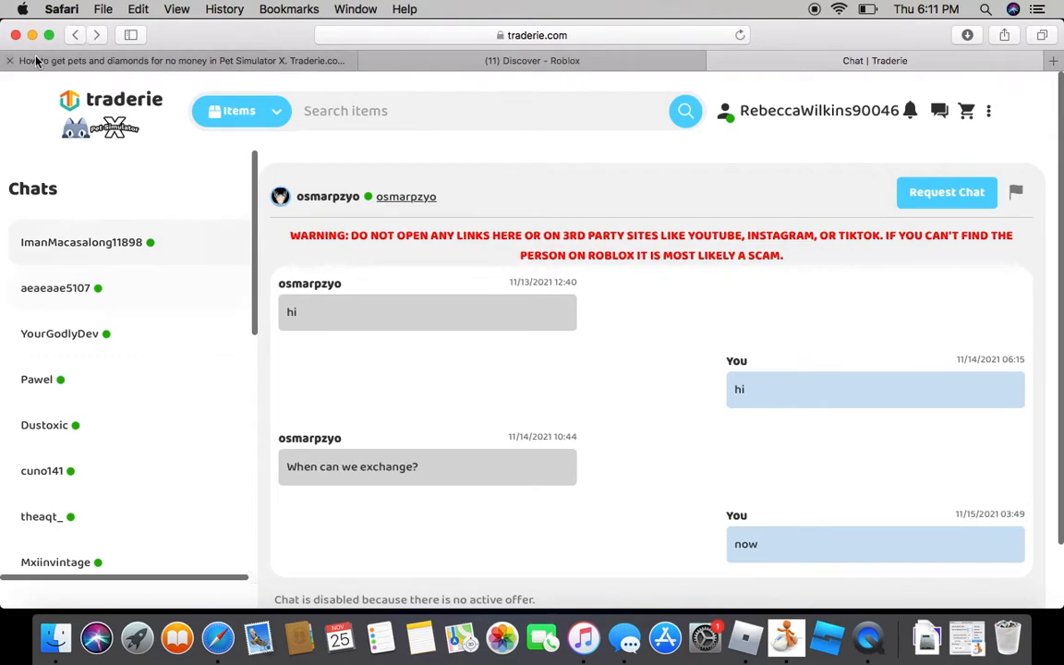
mouse_move(731, 122)
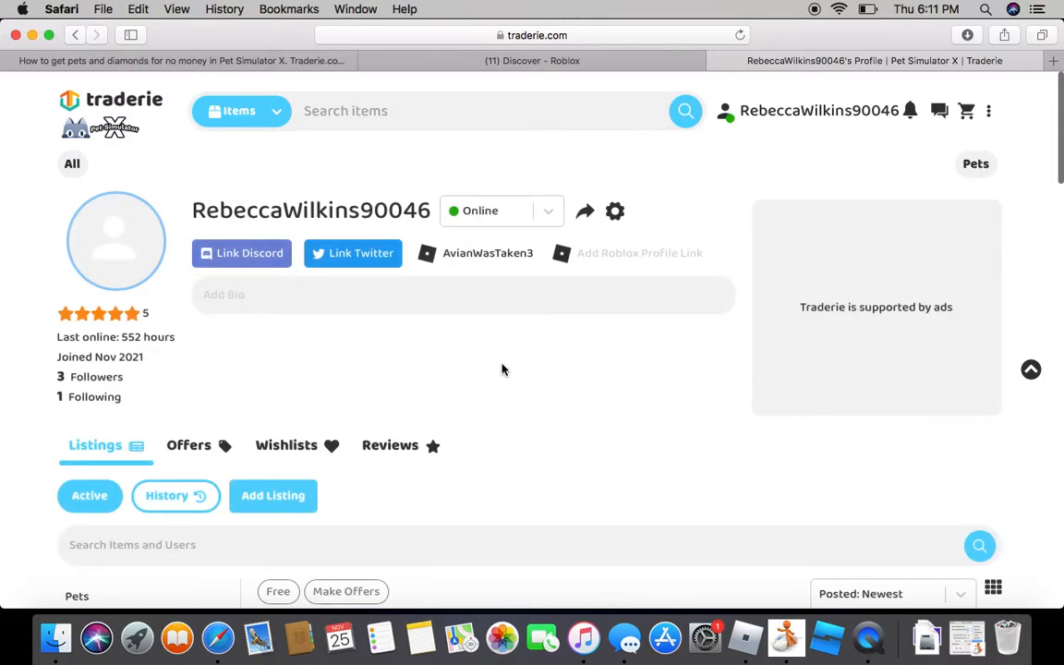
Step: Remove the Regular Galaxy Fox and Galaxy Fox listings from the active listings
scroll(down, 3)
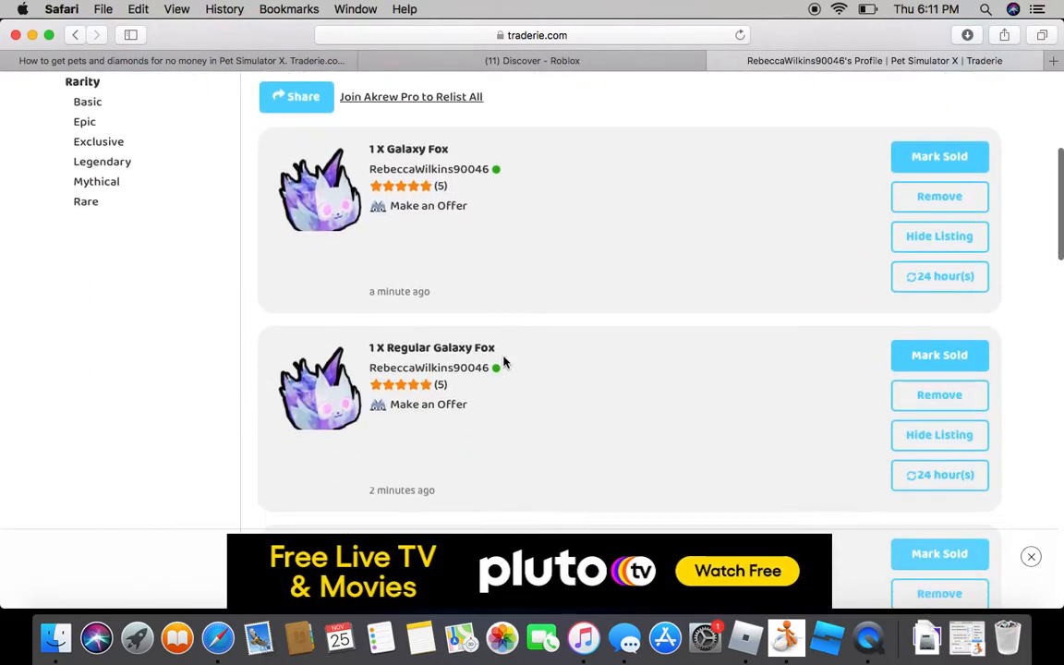
scroll(down, 3)
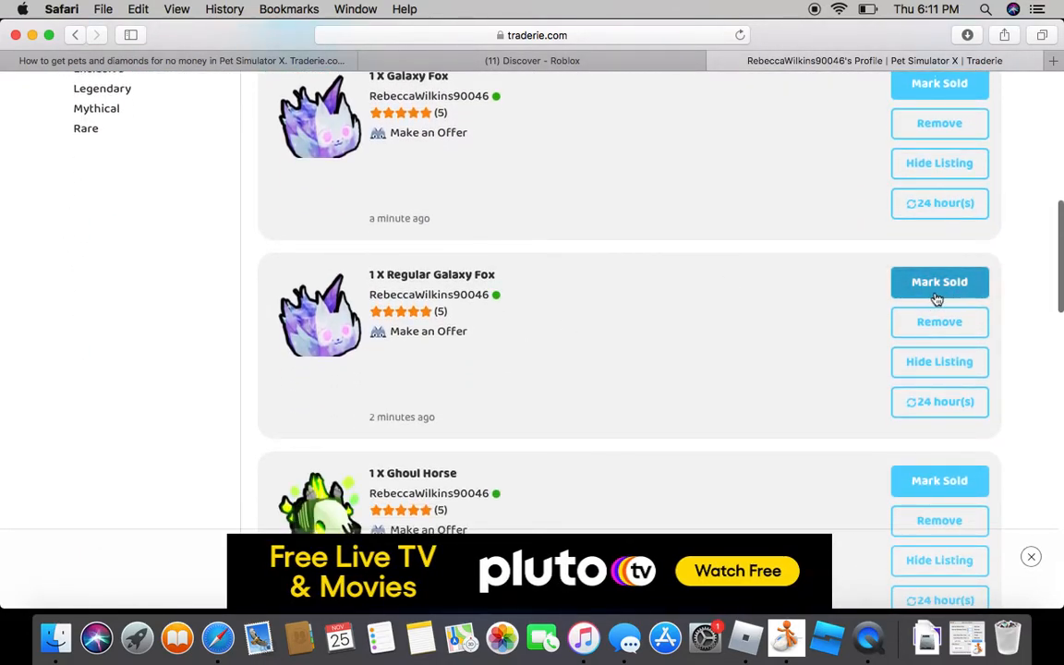
mouse_move(853, 337)
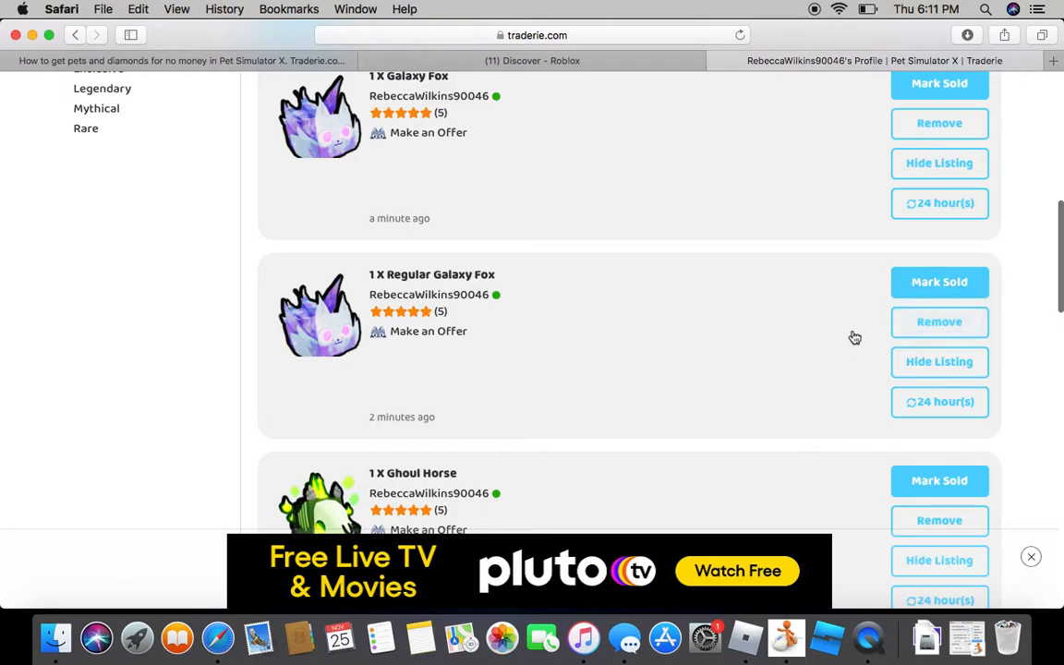
mouse_move(939, 322)
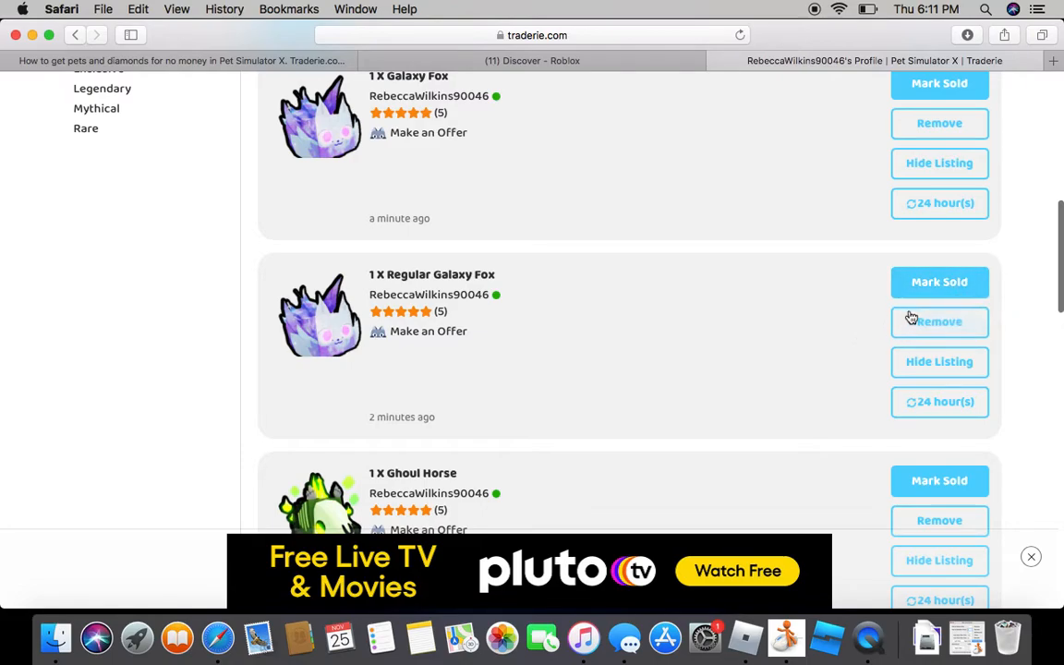
click(938, 322)
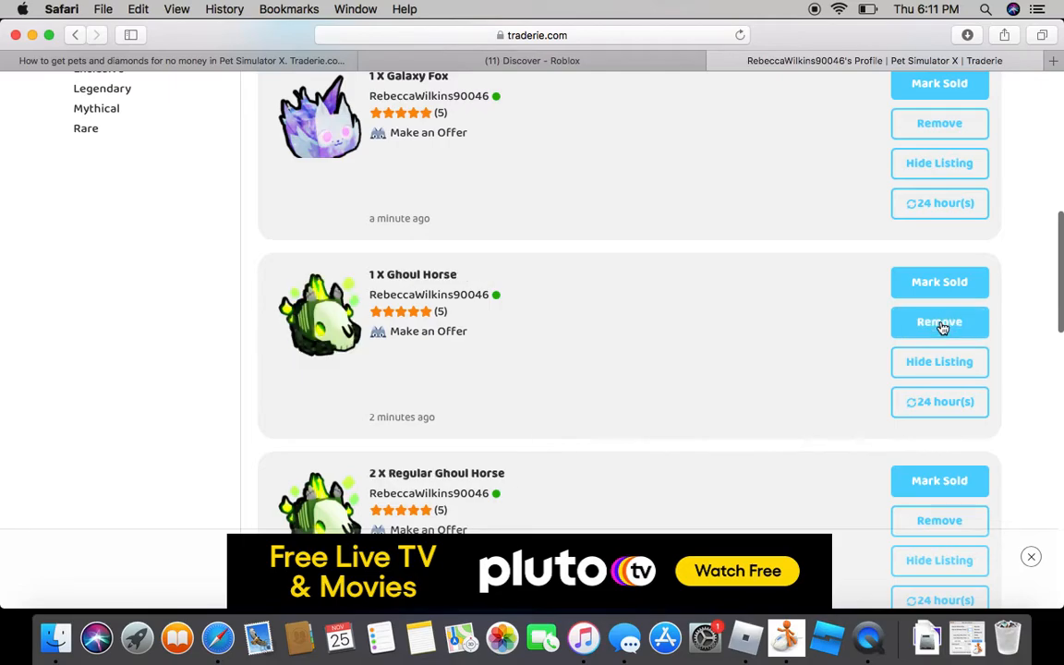
click(939, 322)
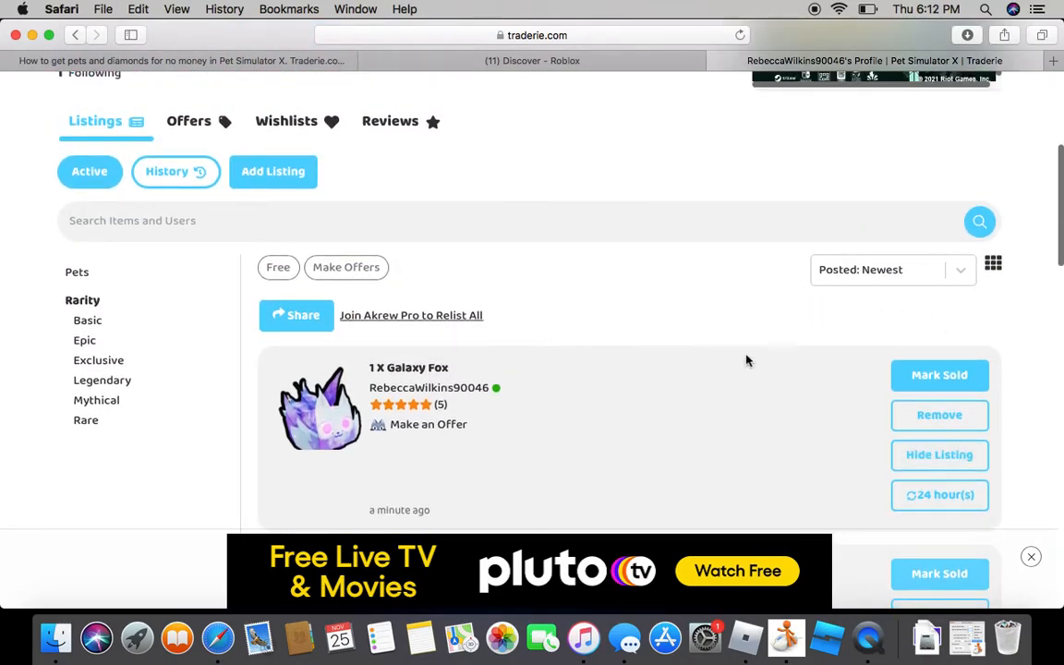
mouse_move(938, 414)
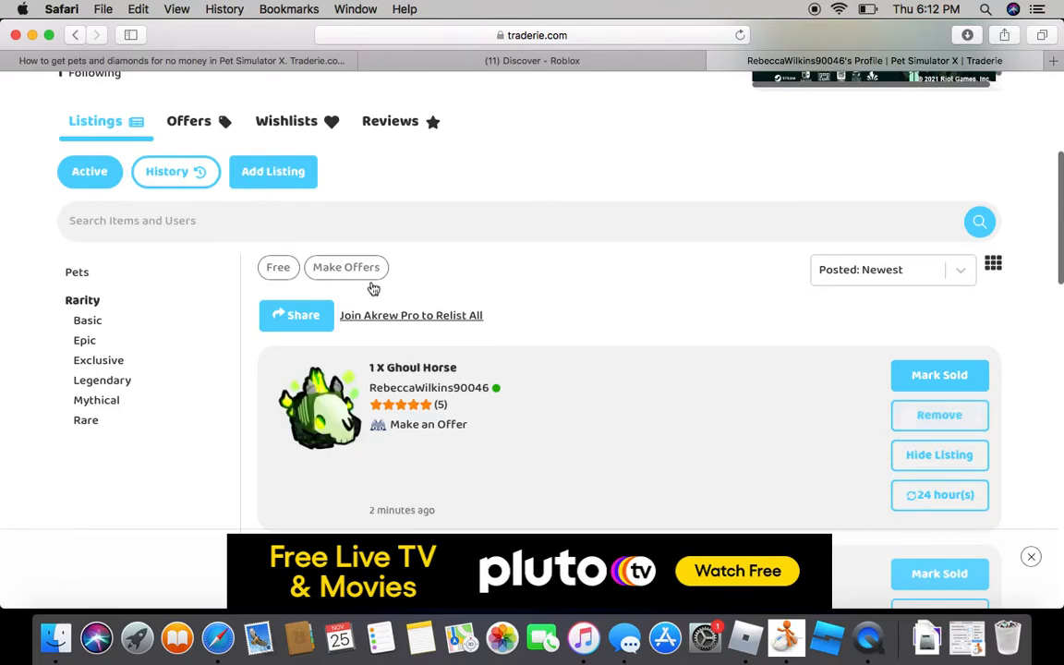
mouse_move(274, 170)
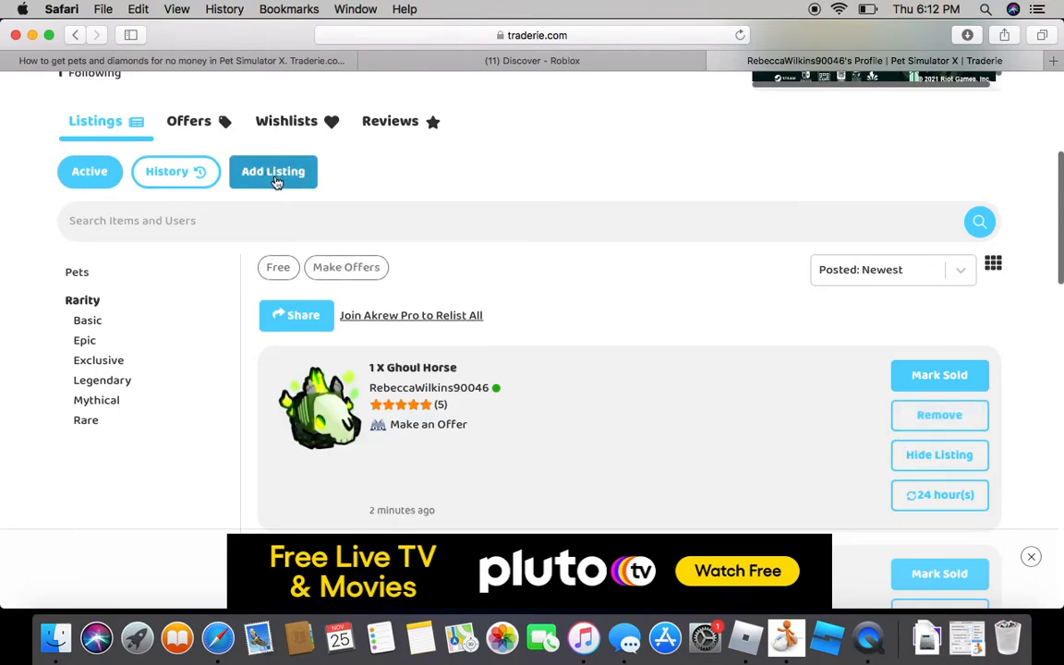
Step: Create and submit a listing for 1 Regular Galaxy Fox, searching 'galax' for the item
click(273, 170)
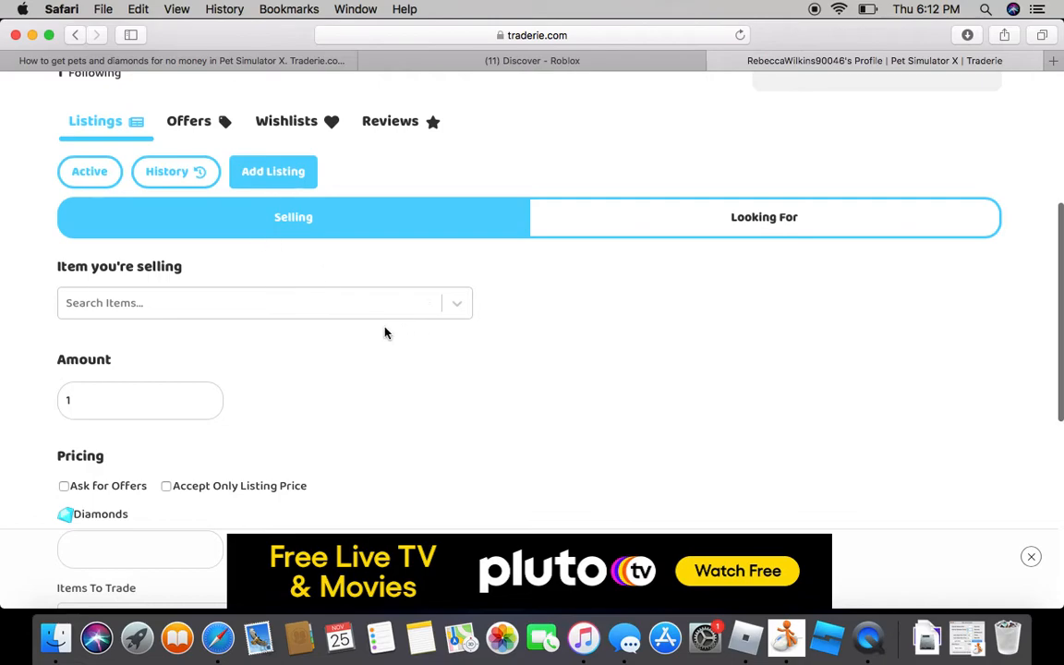
click(249, 303)
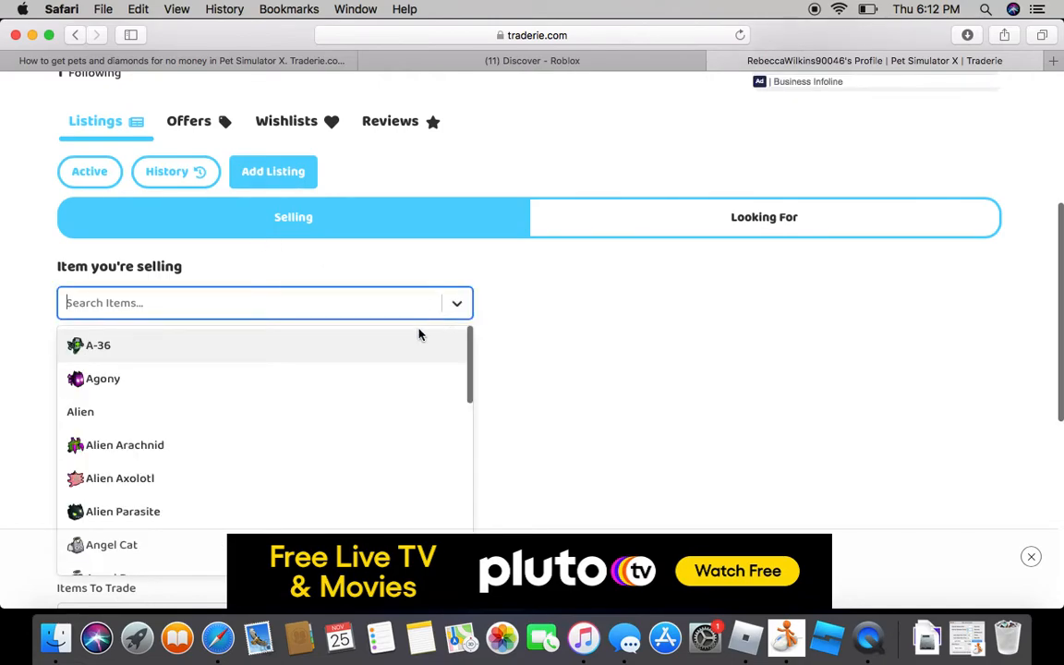
text(galaxy fo)
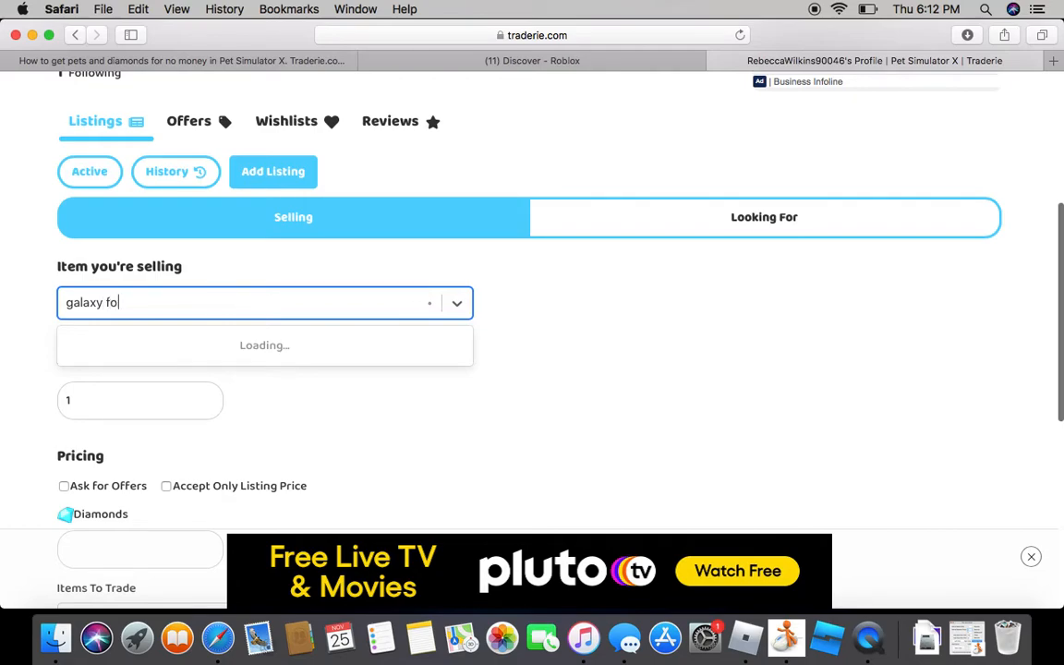
text(x)
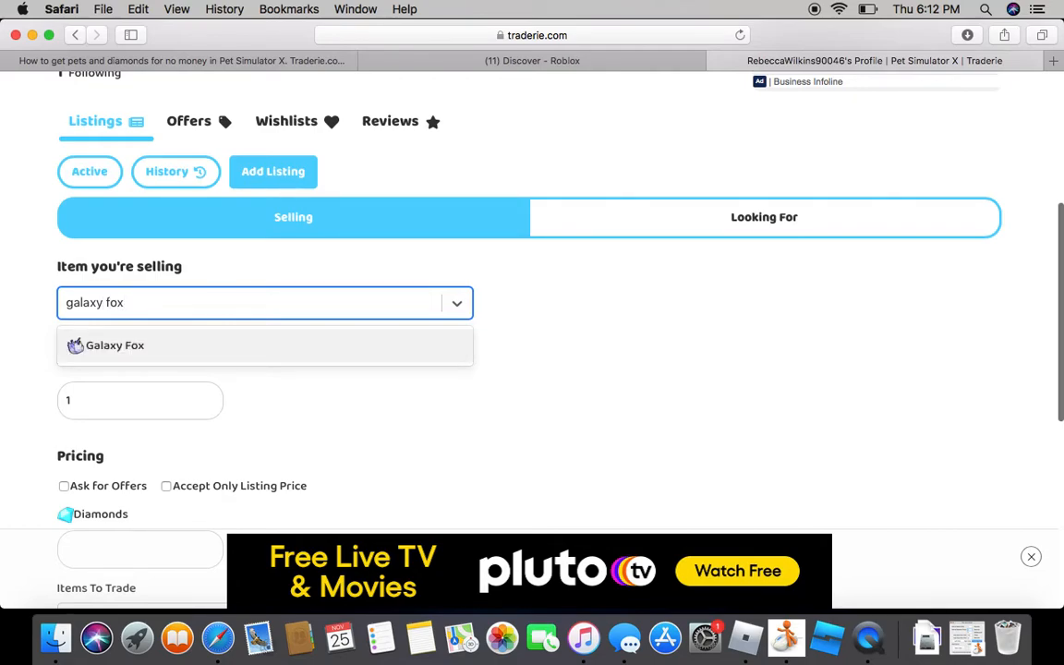
click(115, 346)
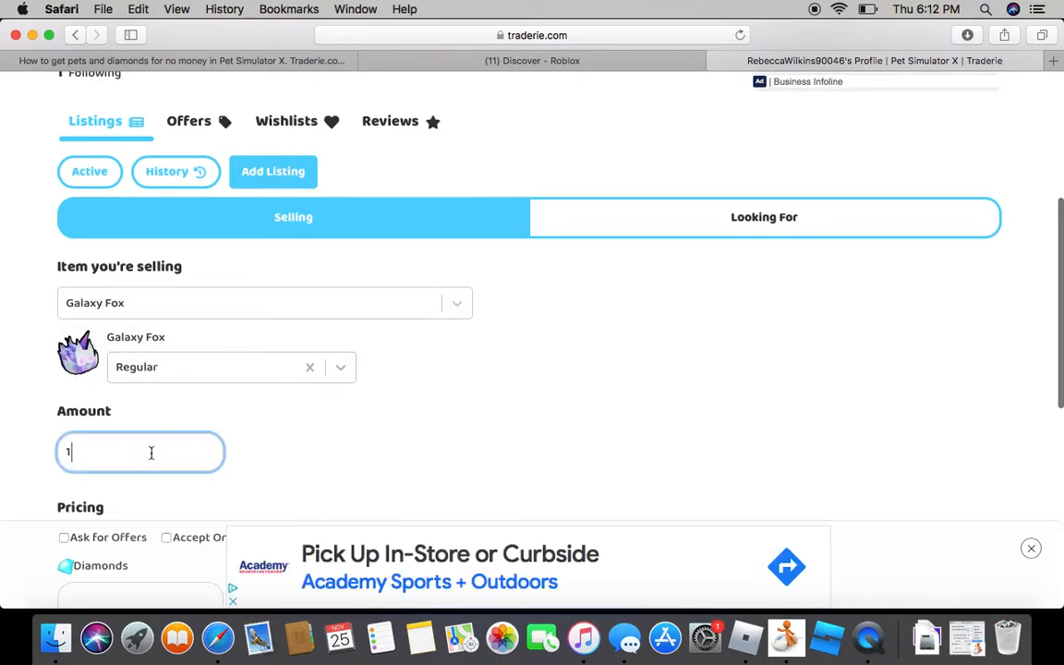
scroll(down, 3)
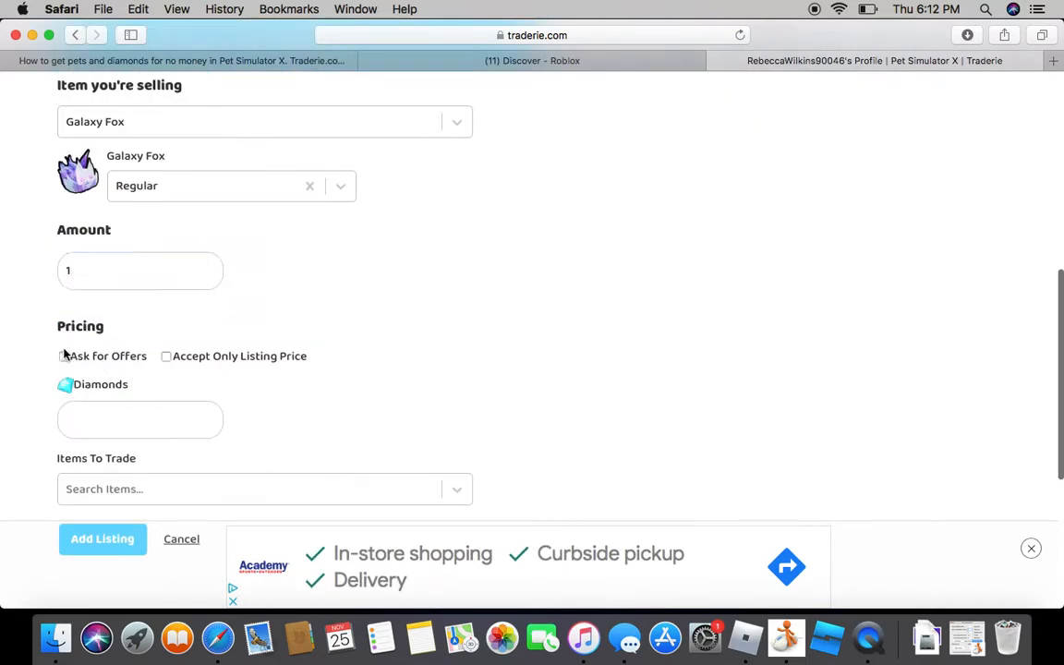
click(102, 540)
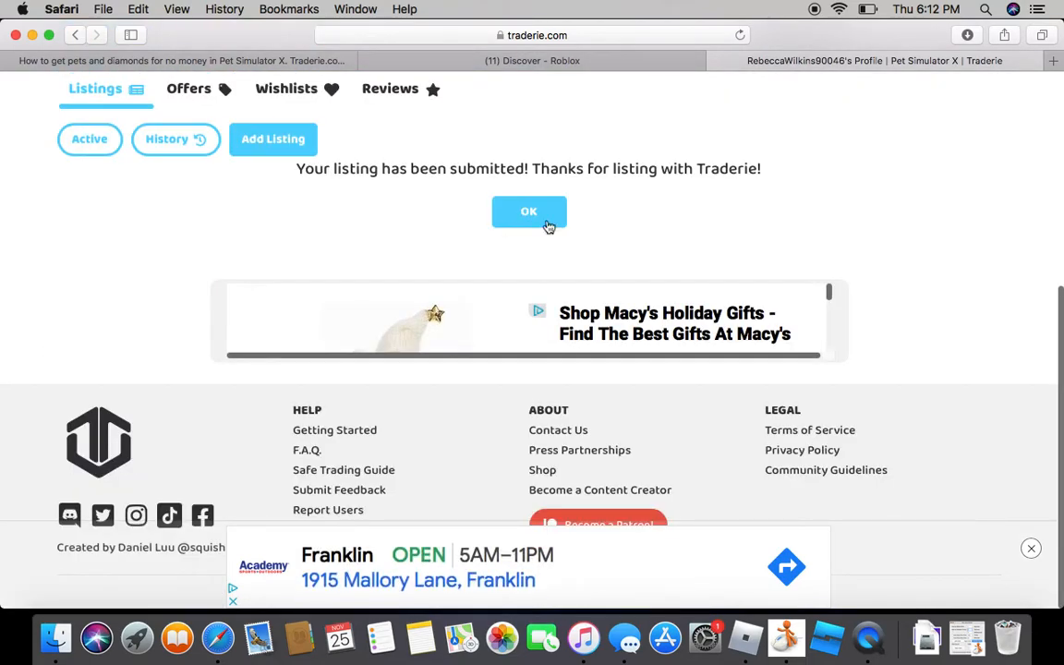
Step: Remove the just-posted listing and submit a Regular Galaxy Fox listing asking for offers
click(528, 211)
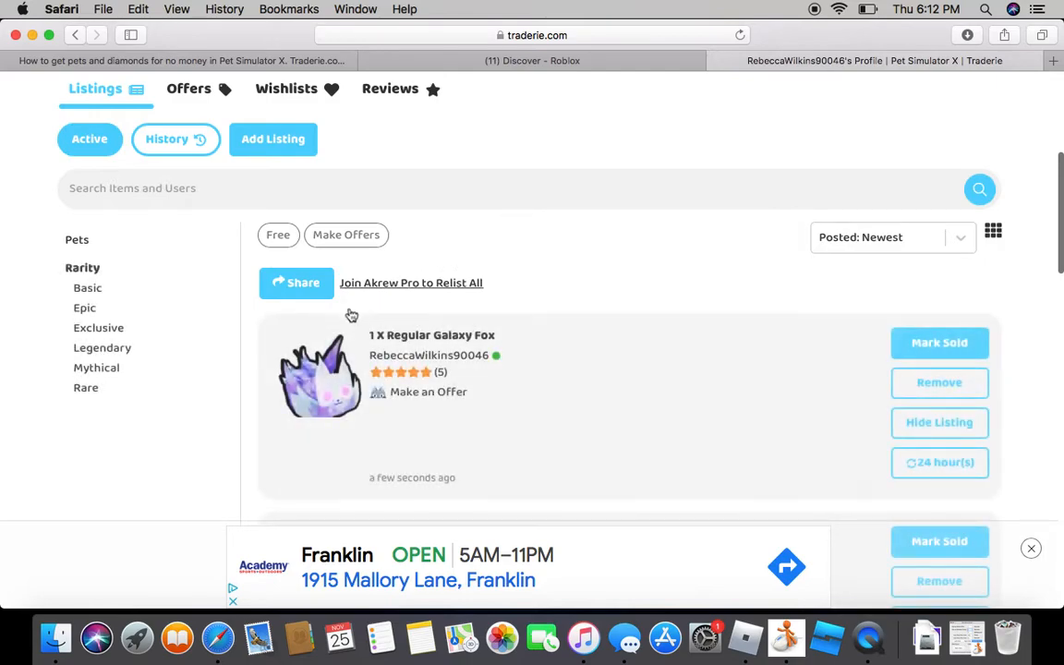
click(938, 382)
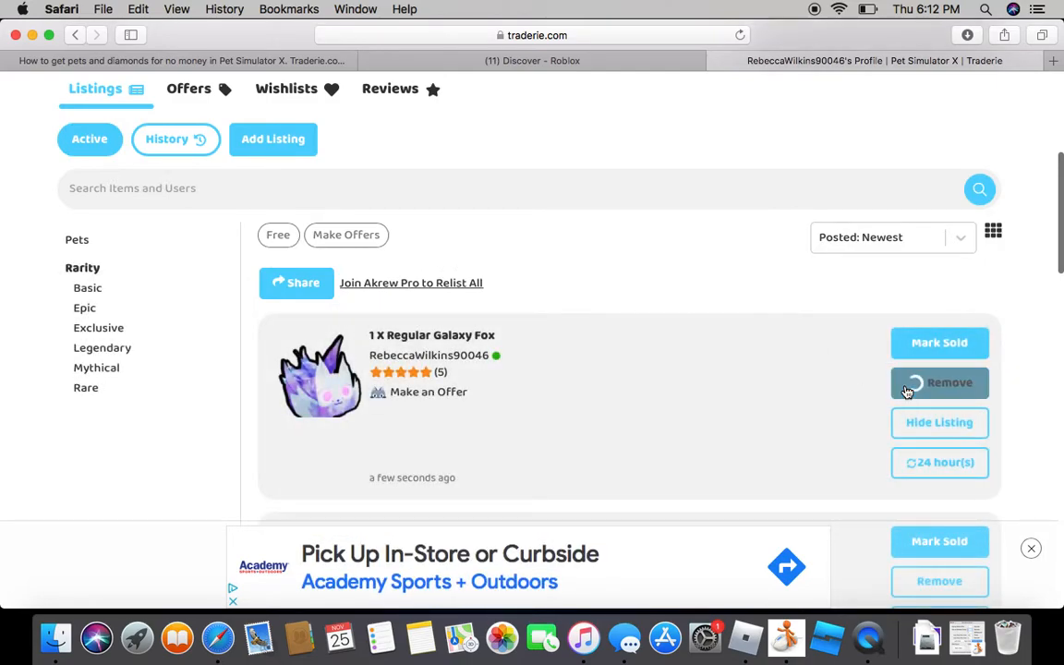
click(273, 139)
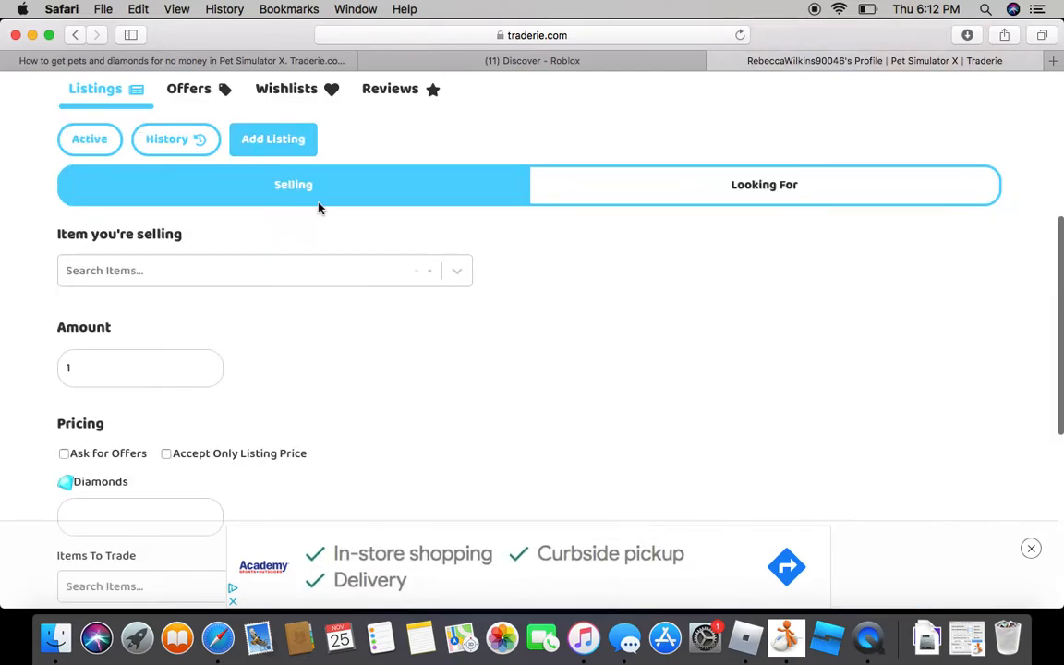
click(264, 270)
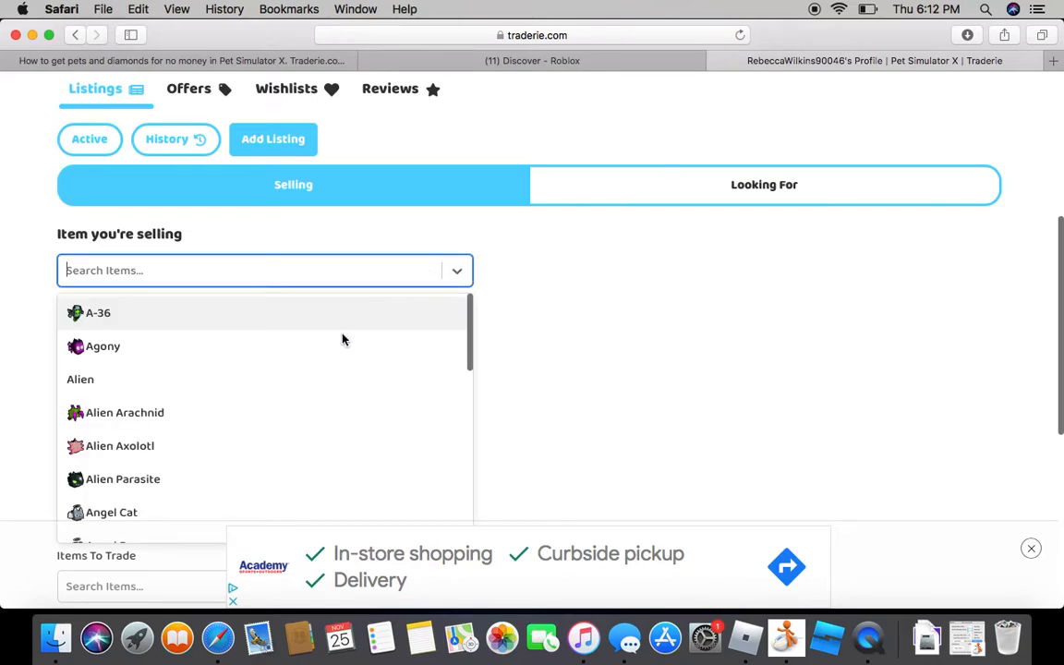
text(gal)
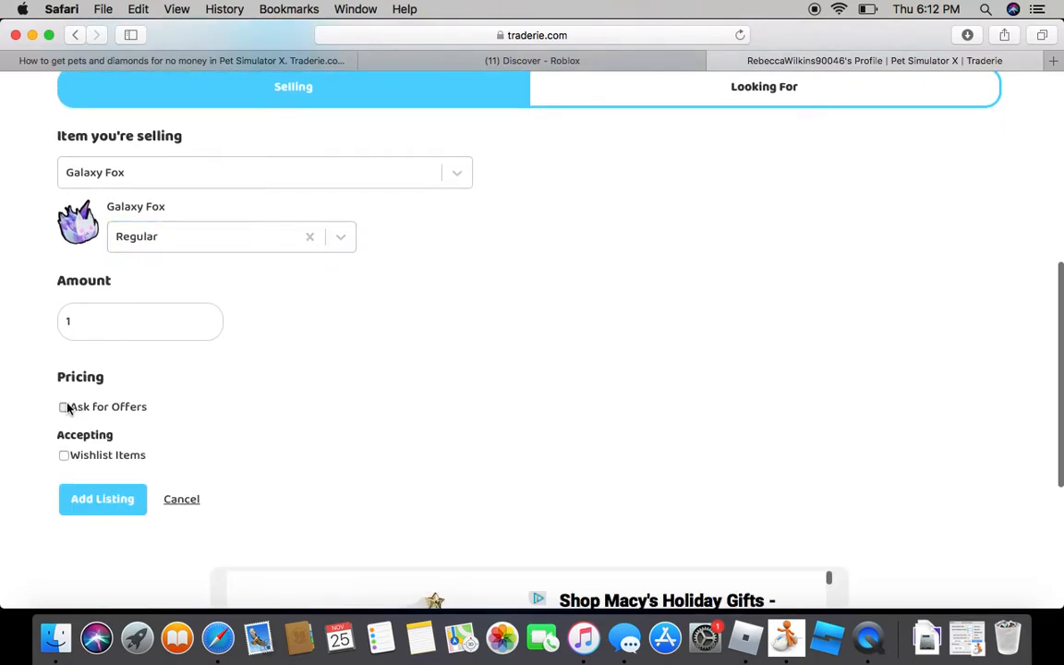
click(102, 499)
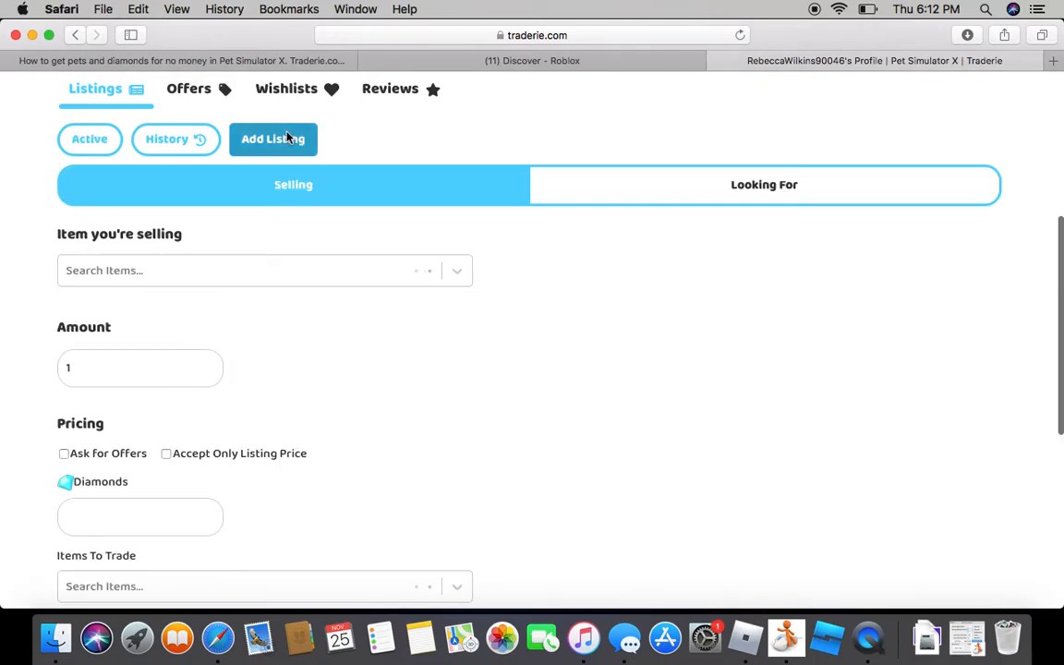
Step: Choose Galaxy Fox with the Regular variant as the item being sold
click(265, 269)
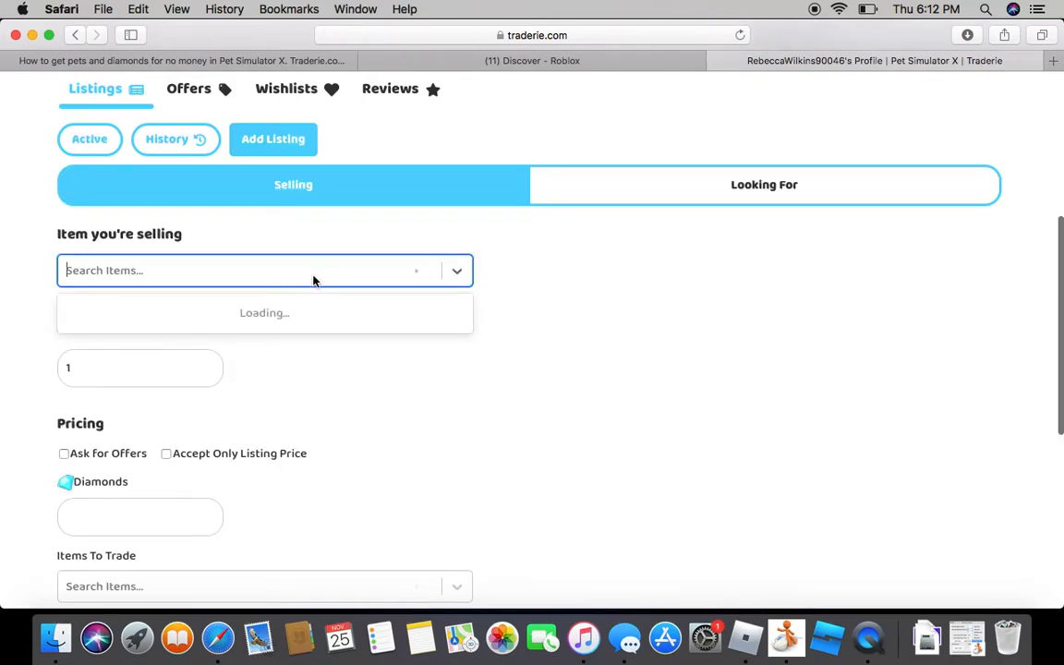
text(gala)
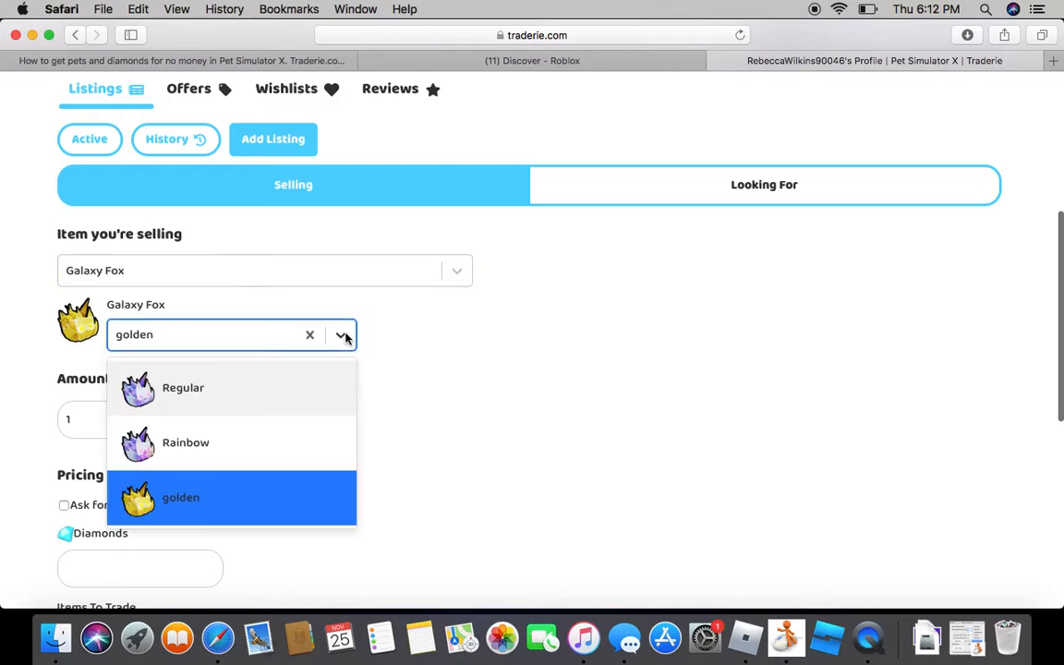
click(183, 388)
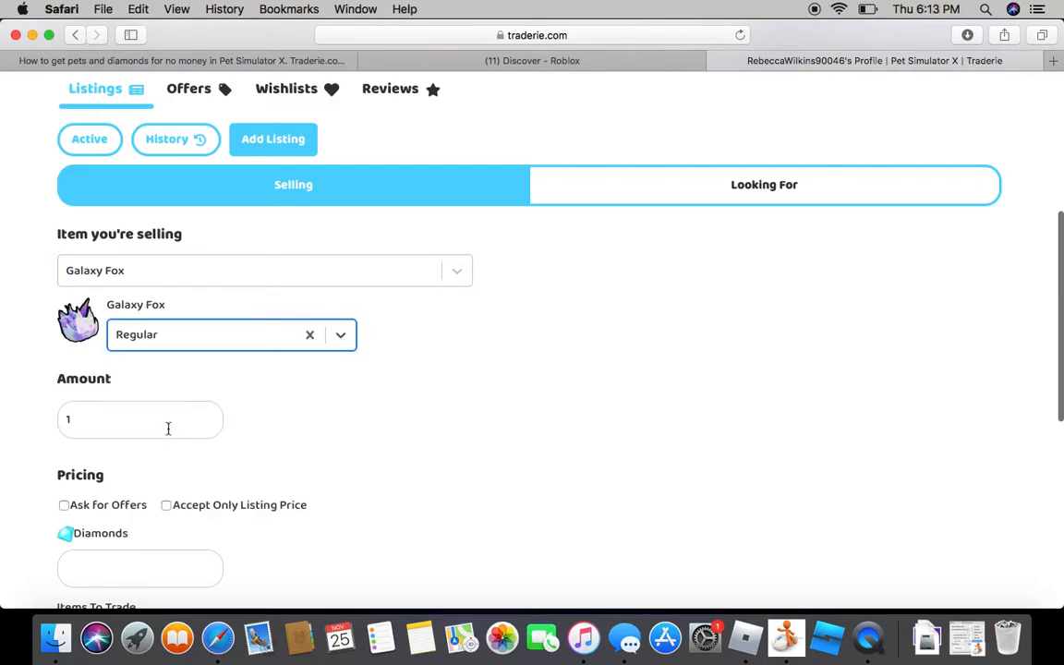
scroll(down, 3)
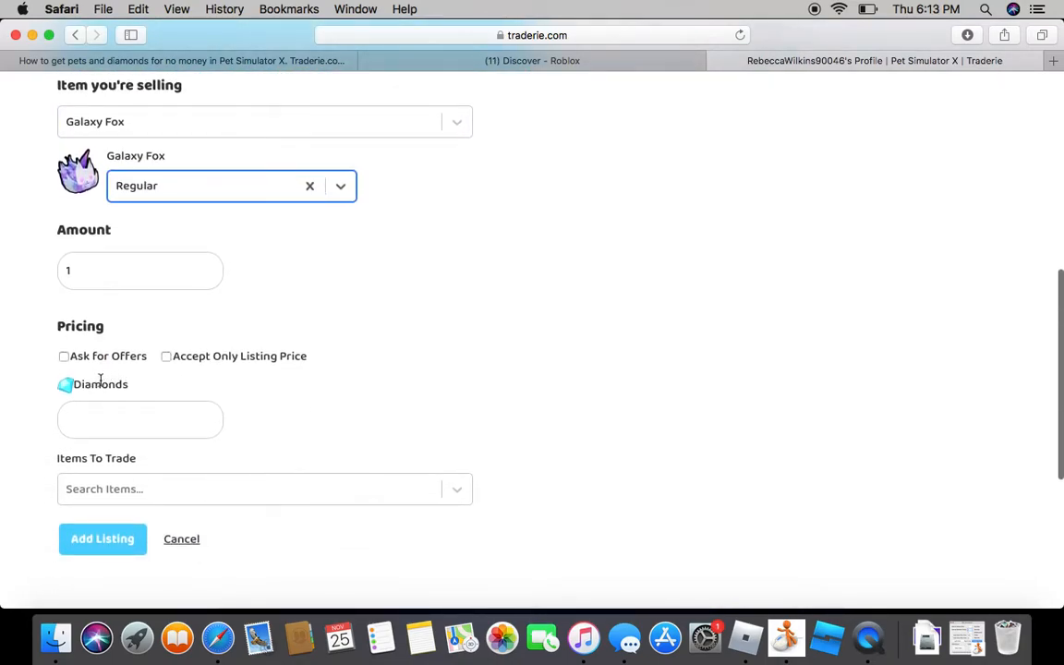
Step: Set the listing amount to 1 after clearing a mistyped 457
click(140, 270)
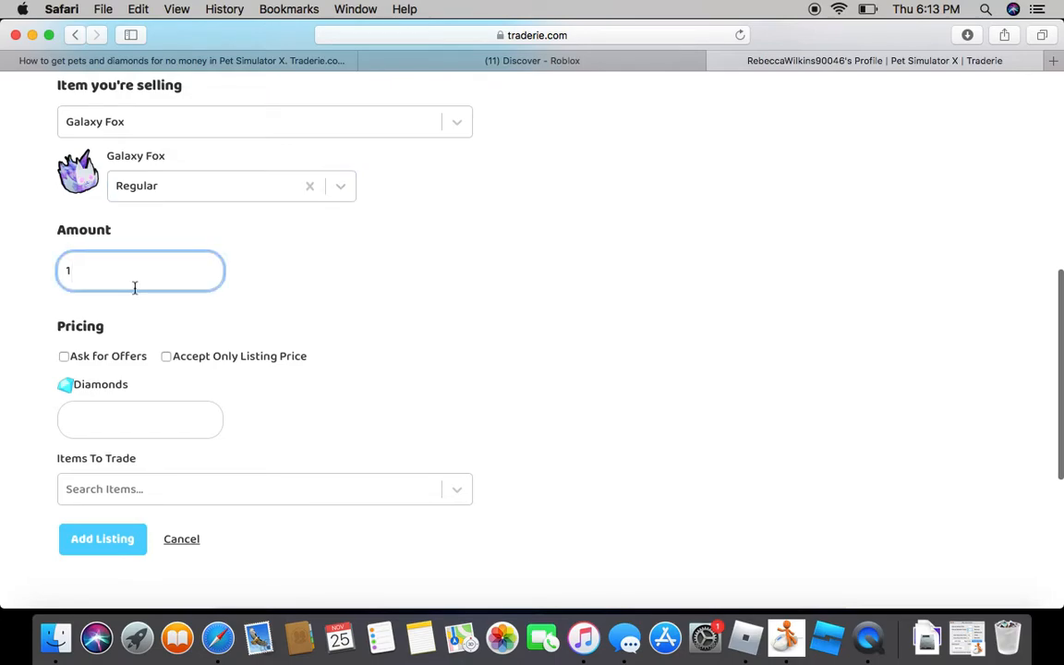
text(4)
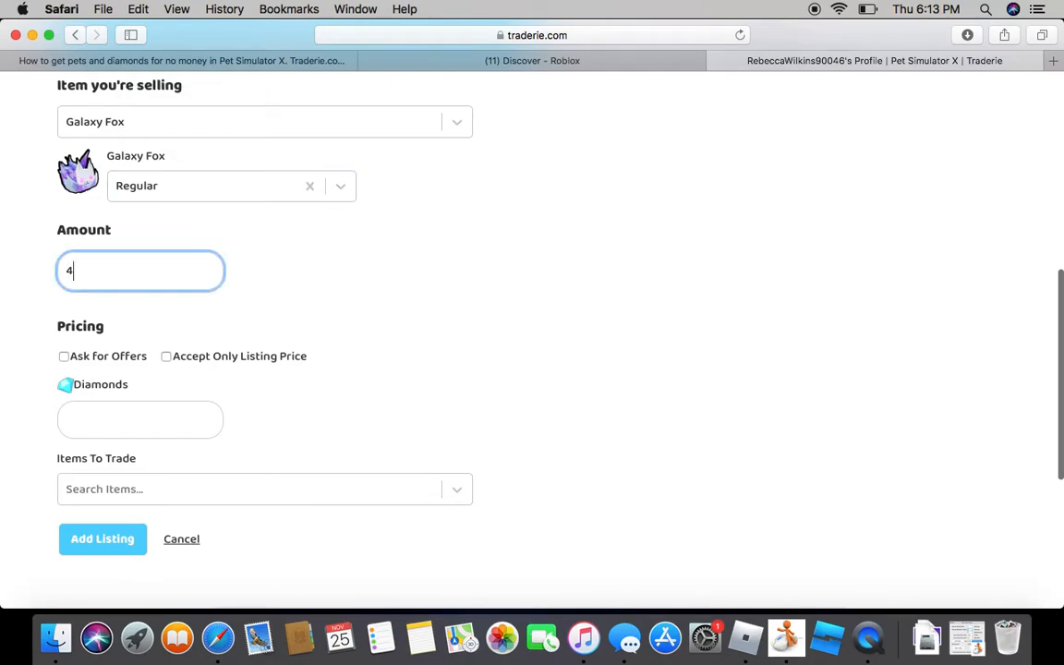
text(5)
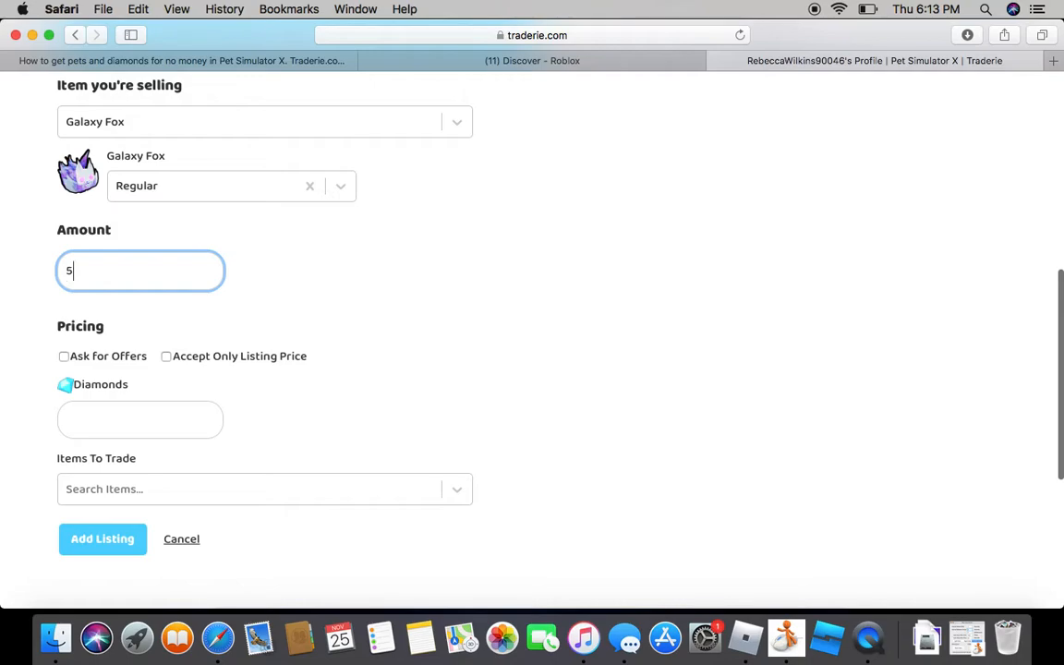
text(7)
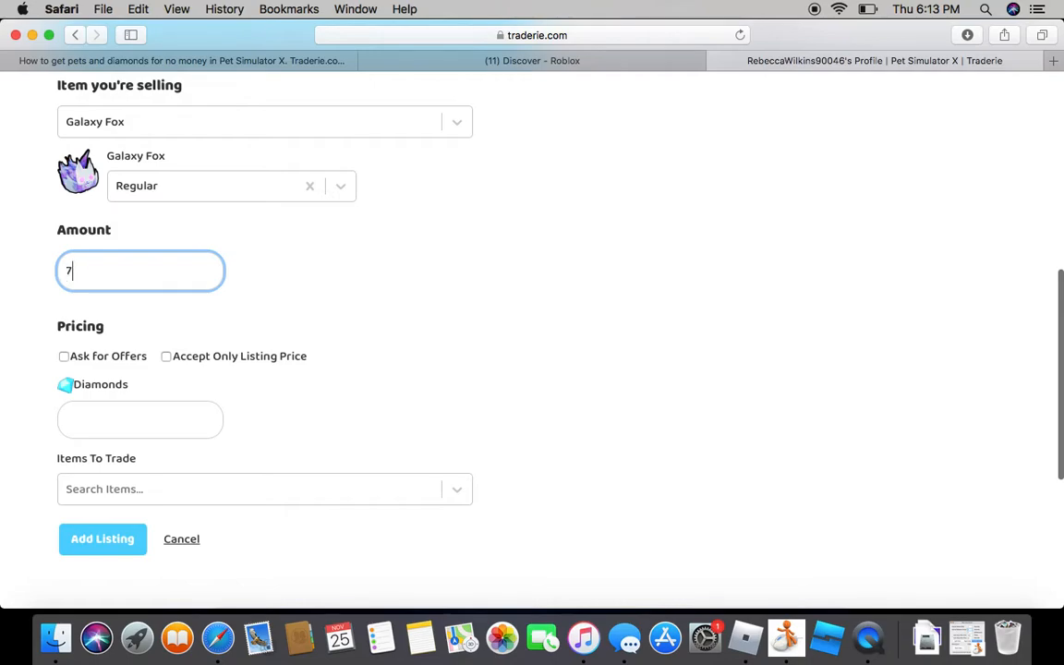
key(backspace)
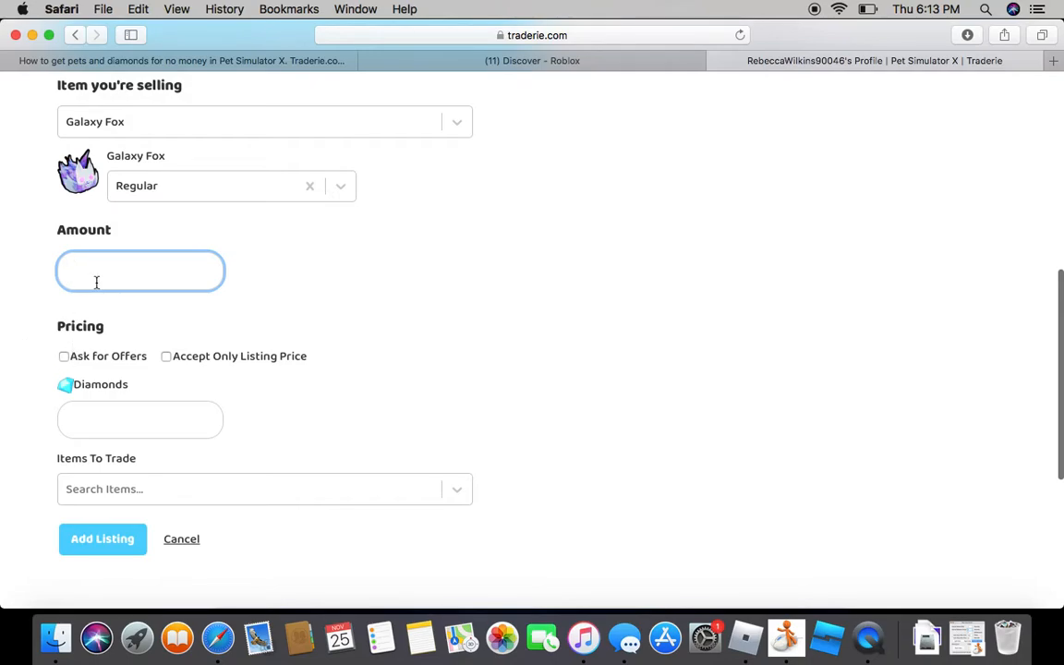
text(1)
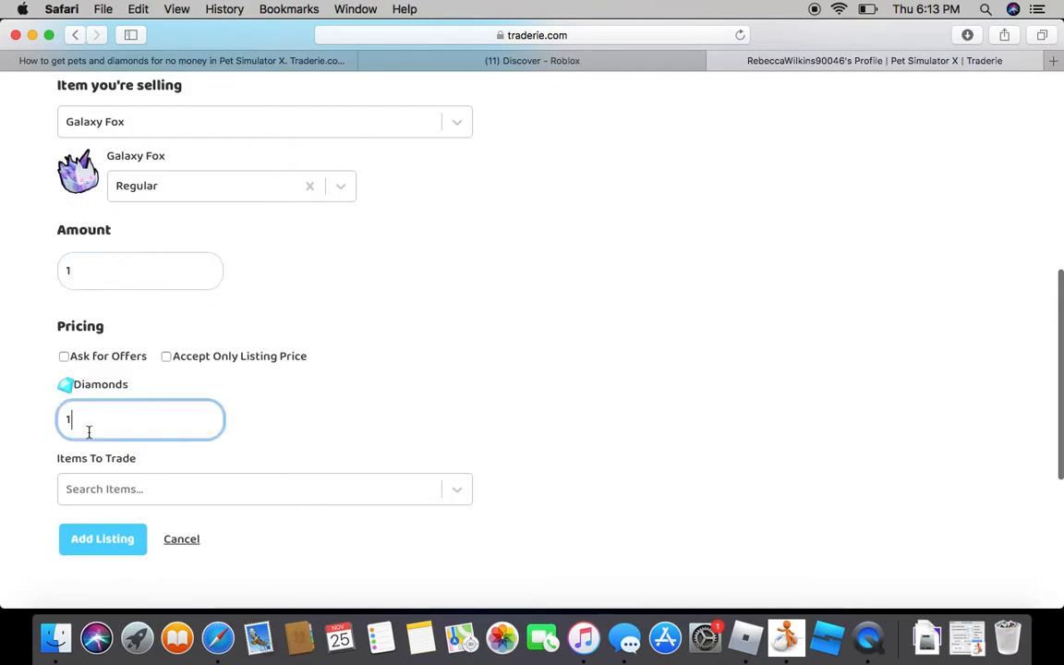
click(63, 355)
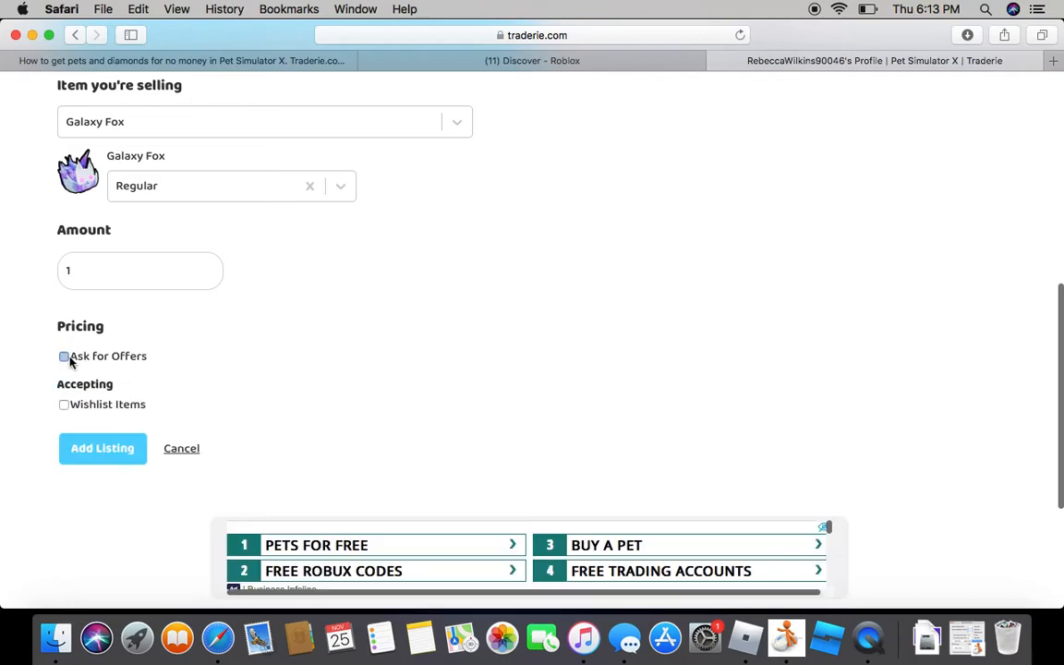
click(63, 355)
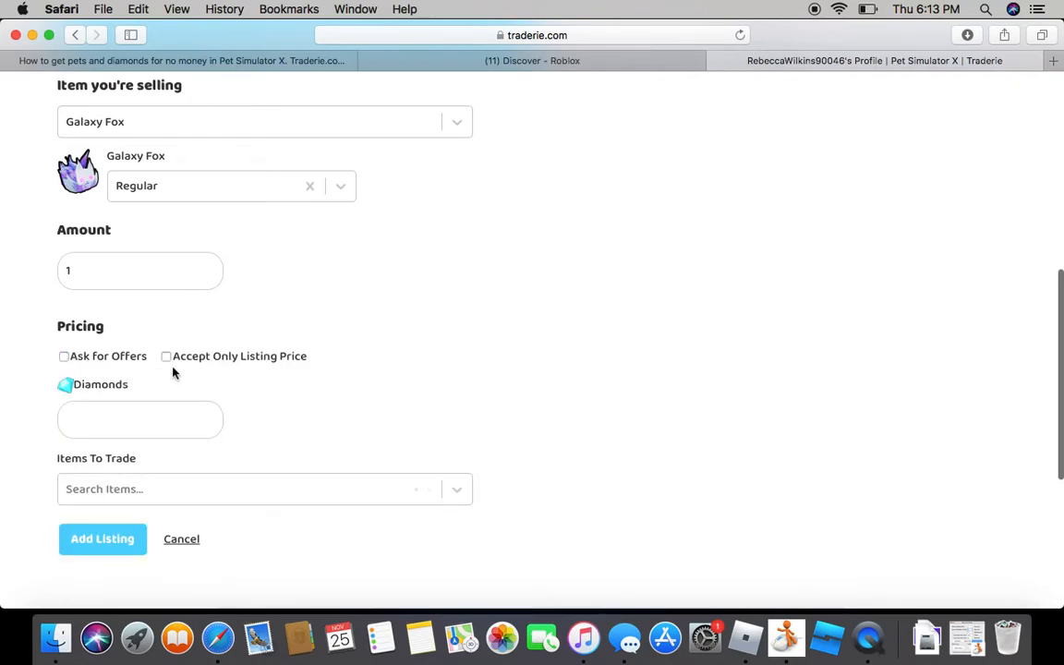
click(166, 355)
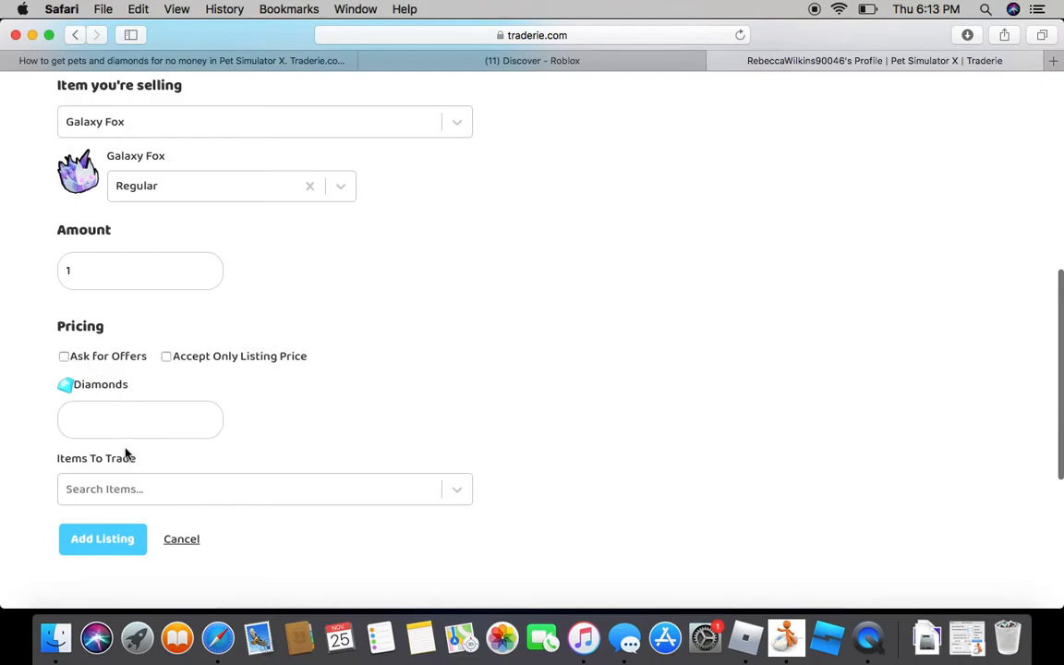
click(140, 420)
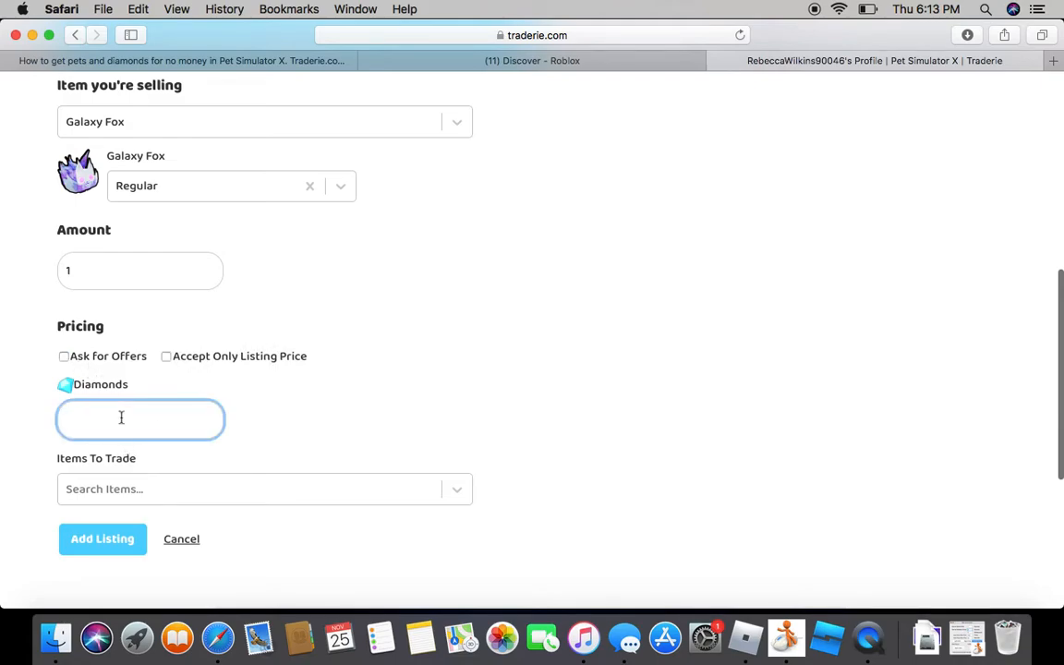
text(1000000)
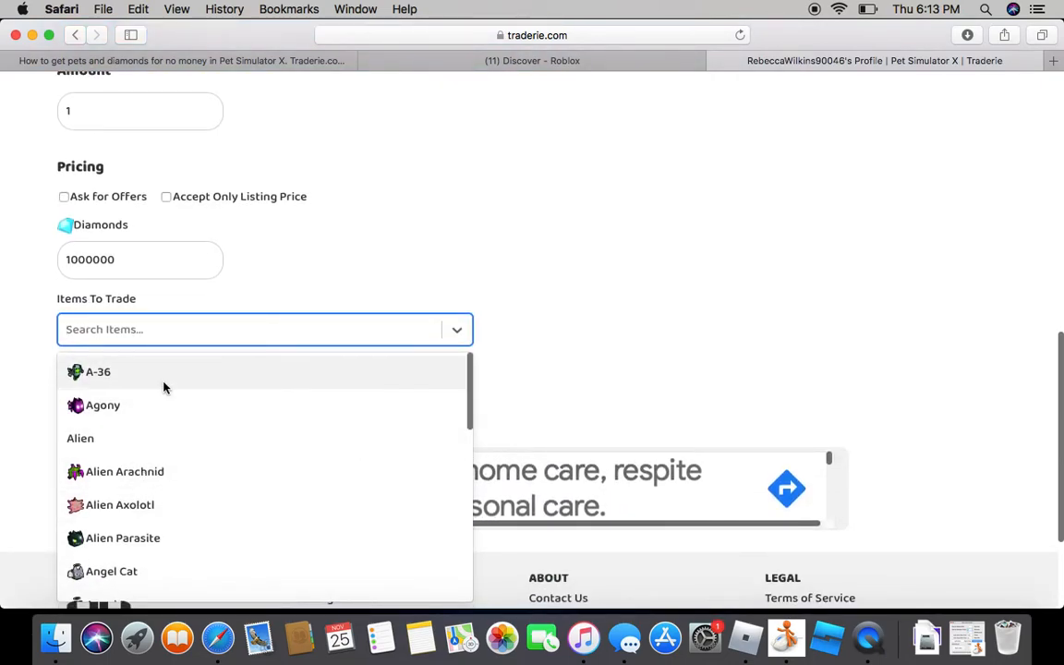
scroll(down, 3)
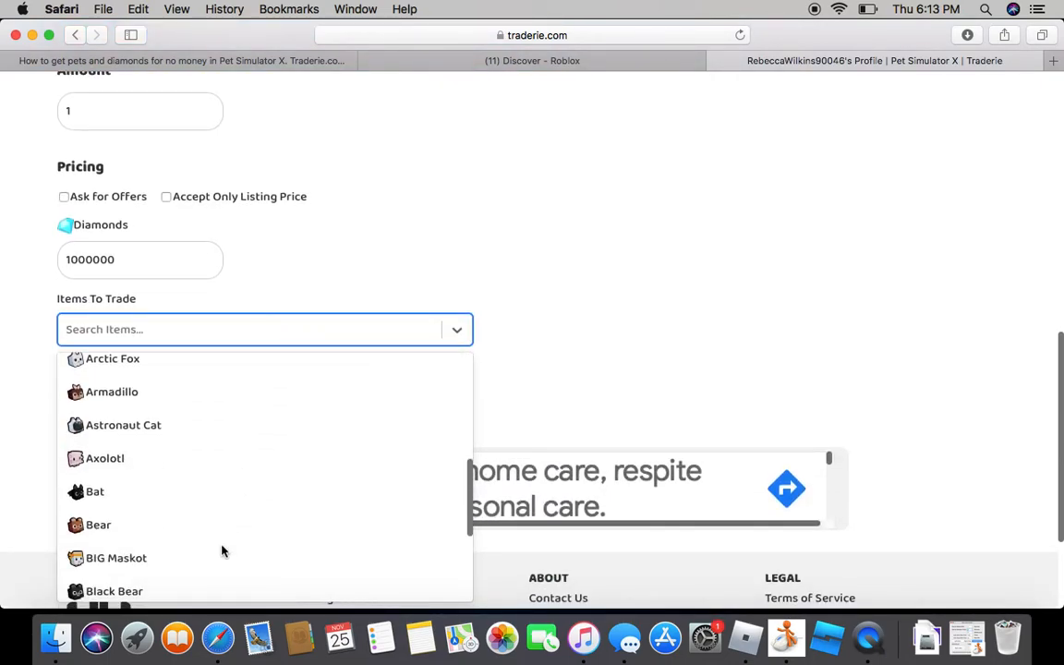
text(ga)
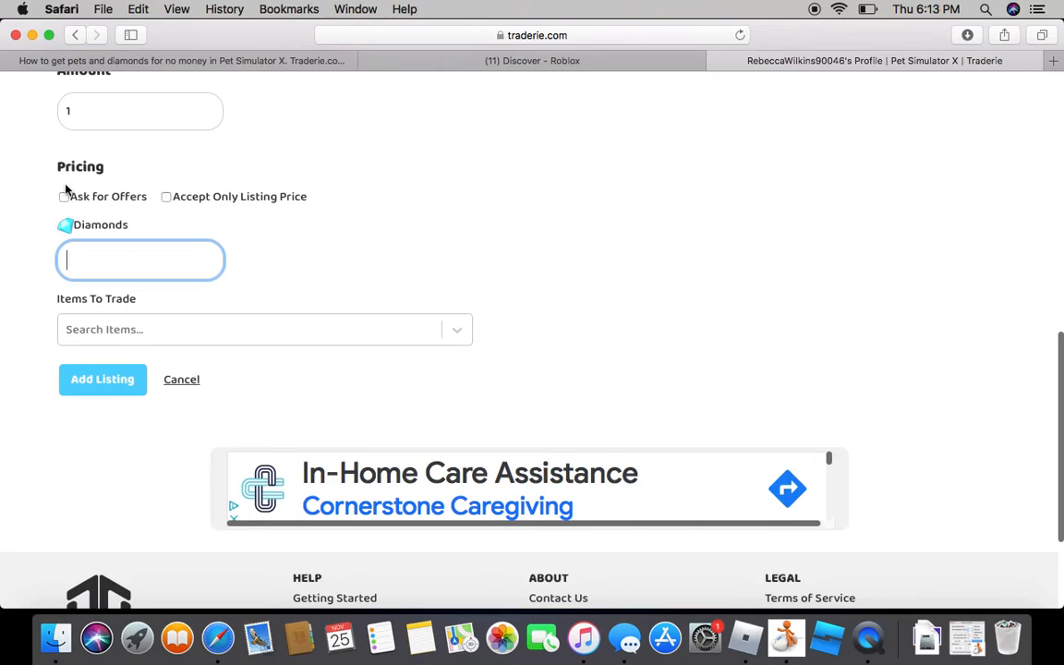
Step: Post the 1 X Regular Galaxy Fox listing and review the Active listings on the profile
click(102, 378)
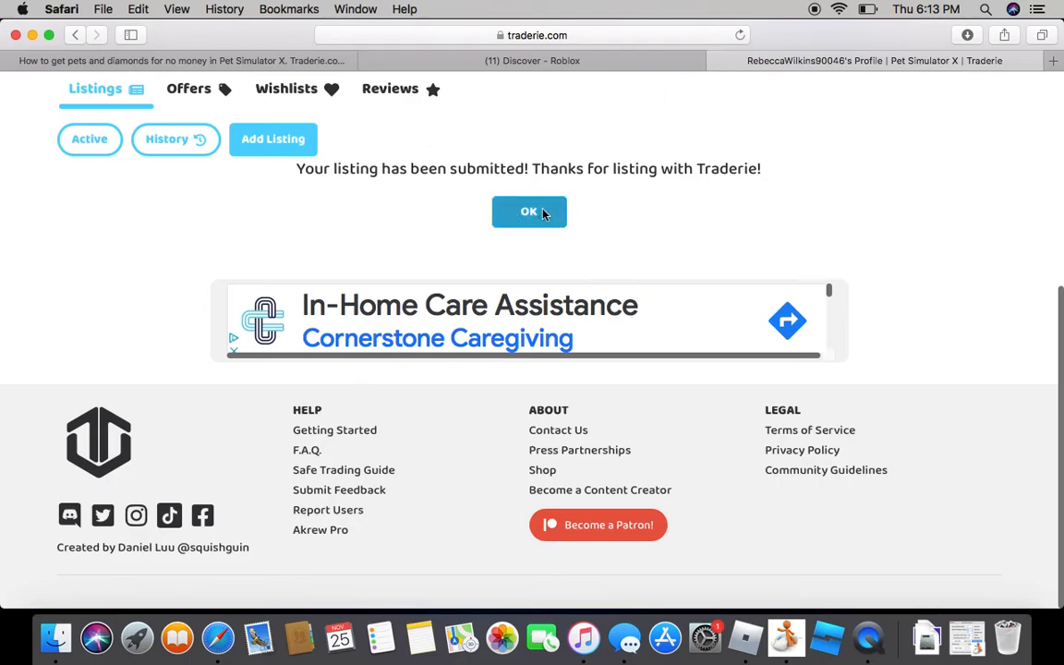
click(529, 210)
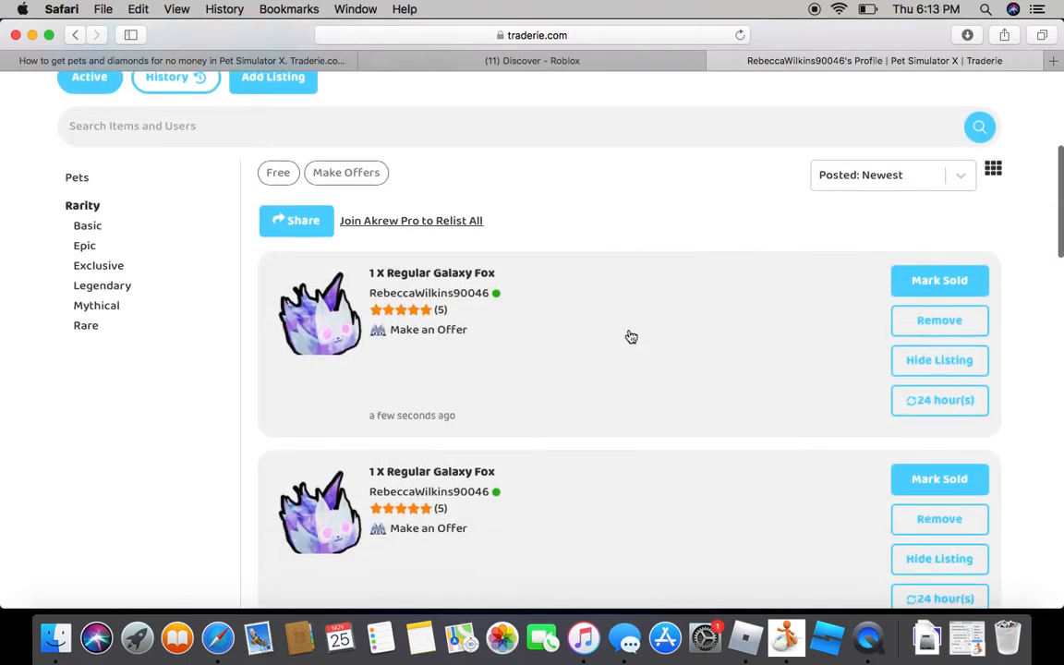
scroll(down, 3)
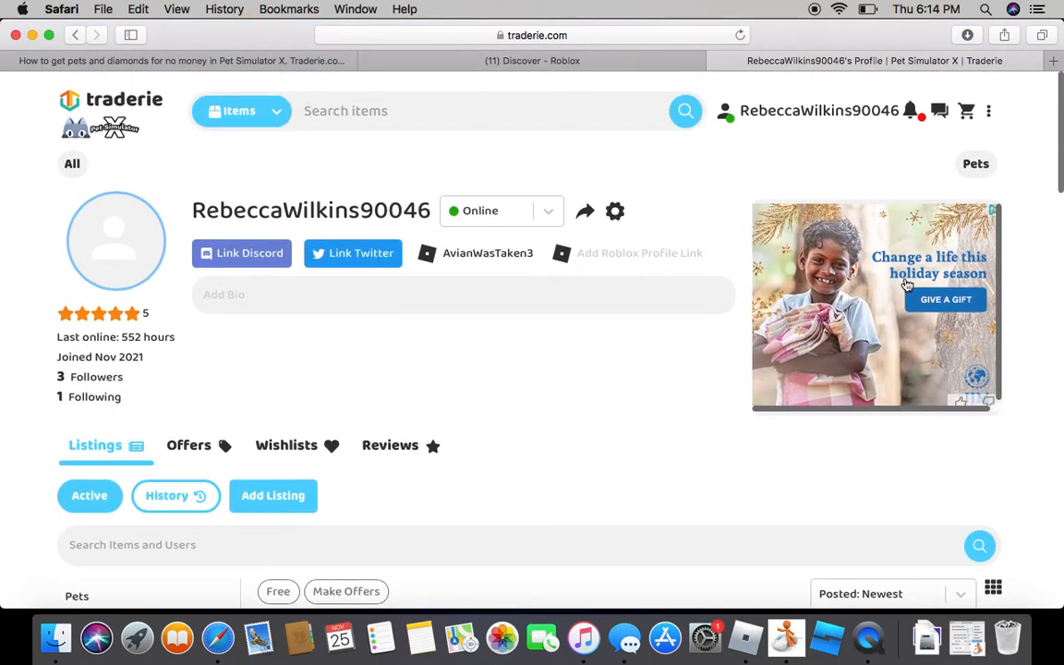
Step: Follow the latest offer notification, dismiss the 'Whoops' missing-listing message, and browse the home page's hot and new items
click(911, 111)
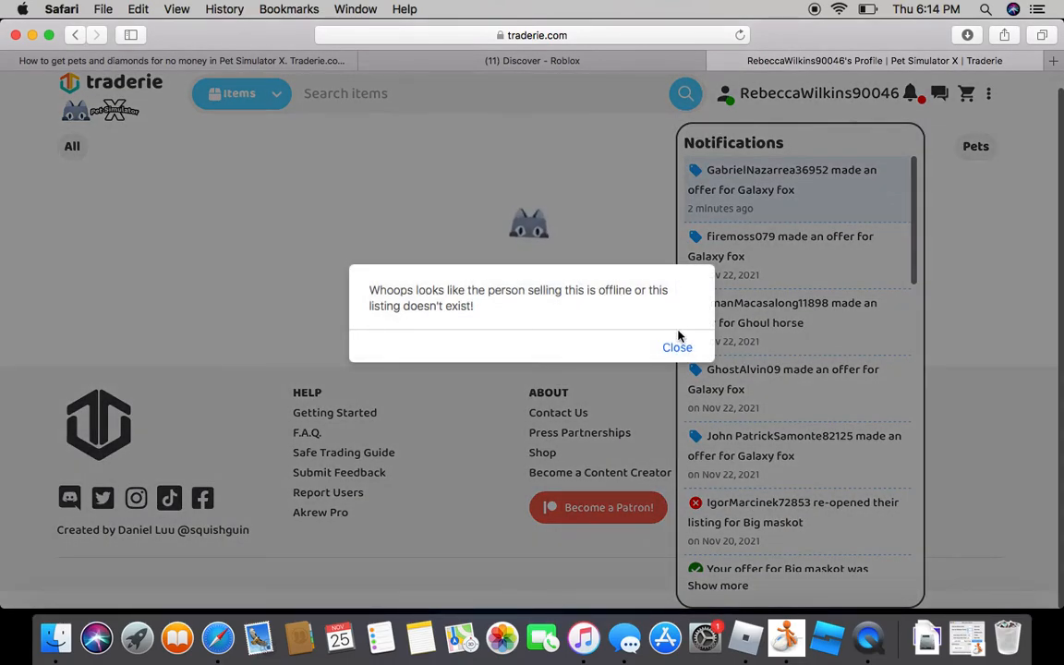
click(676, 347)
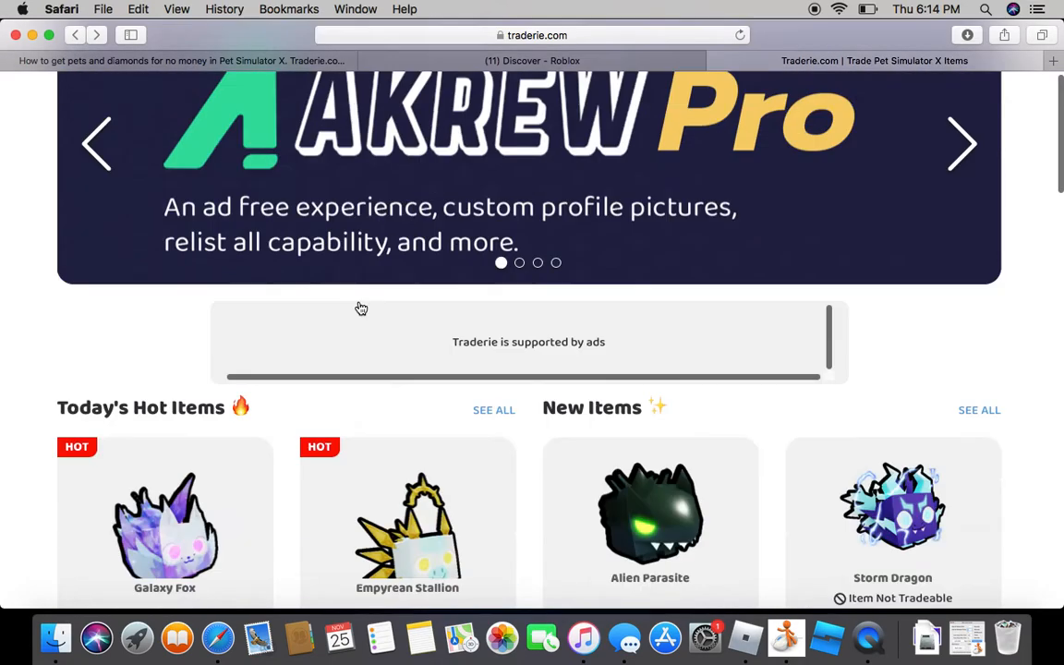
scroll(down, 3)
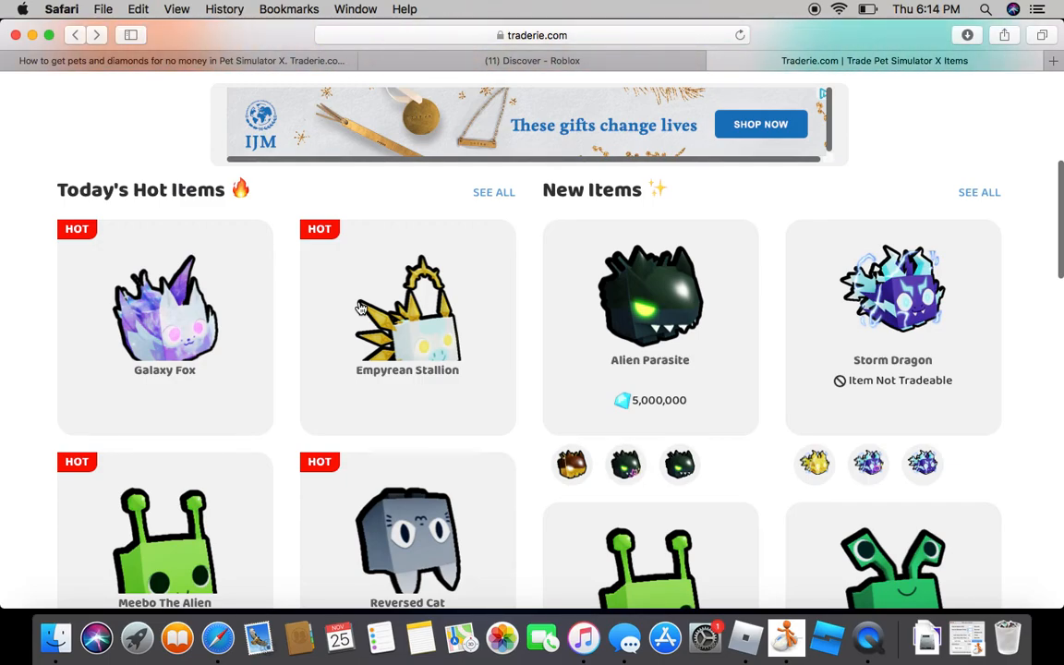
scroll(up, 3)
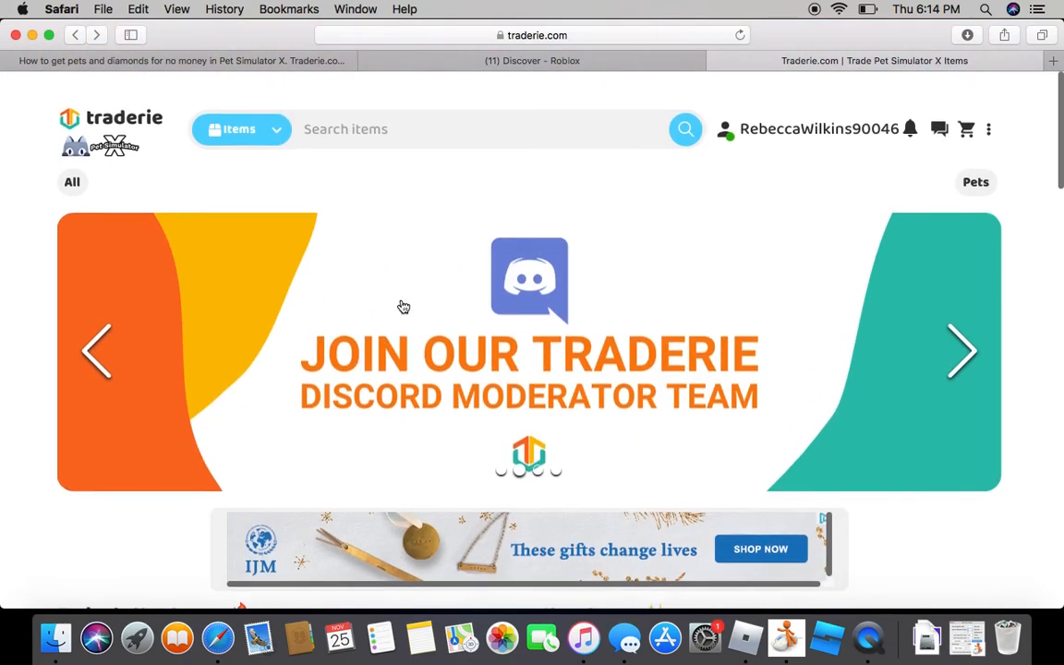
click(909, 129)
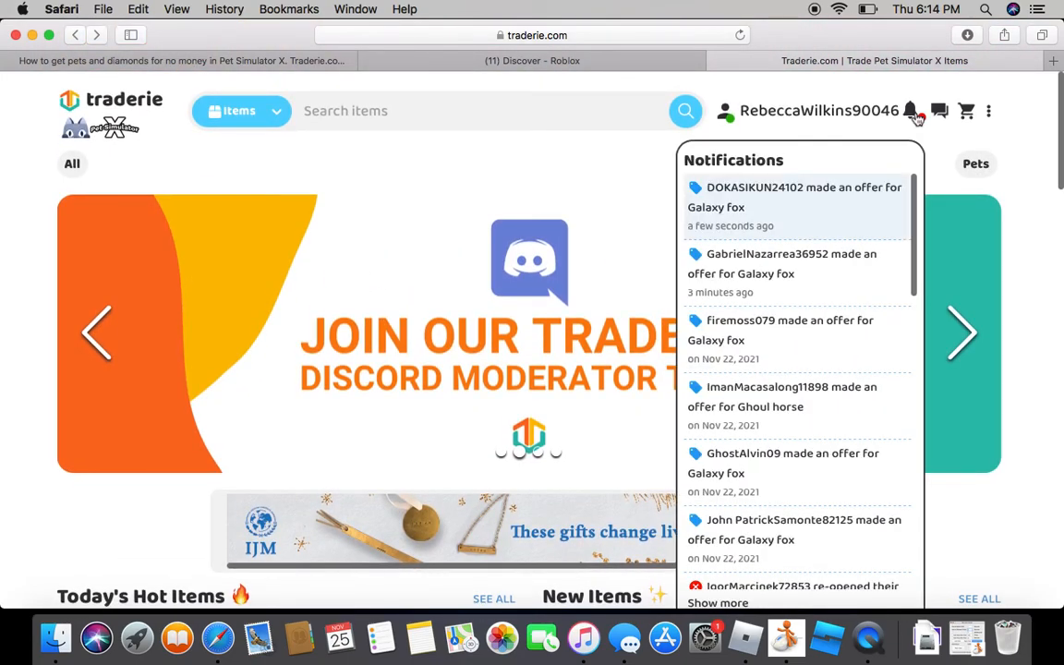
scroll(down, 3)
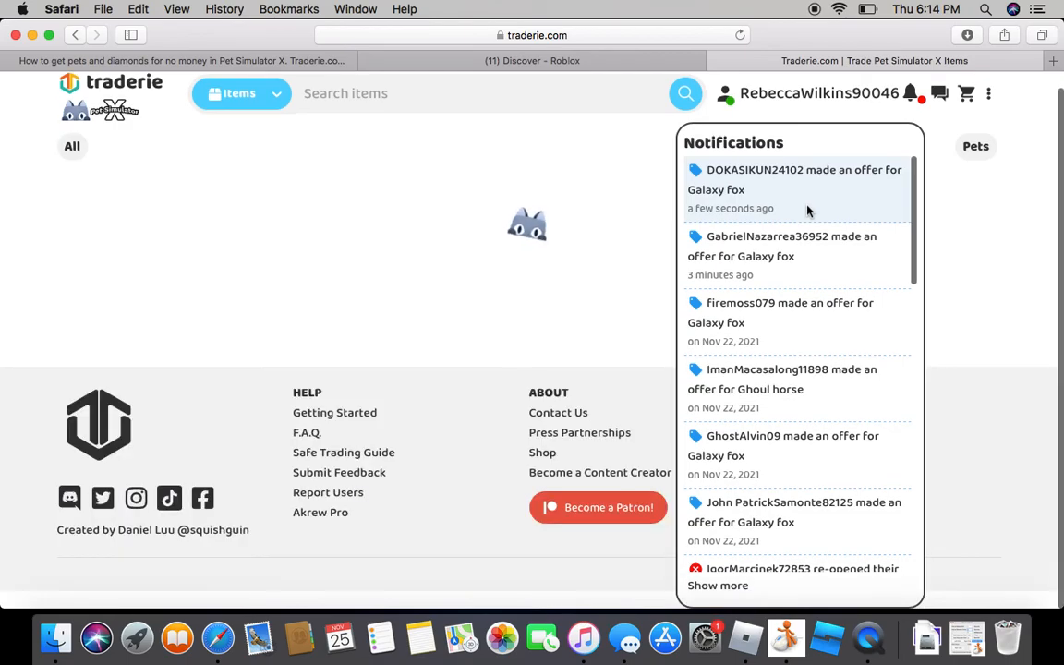
click(795, 179)
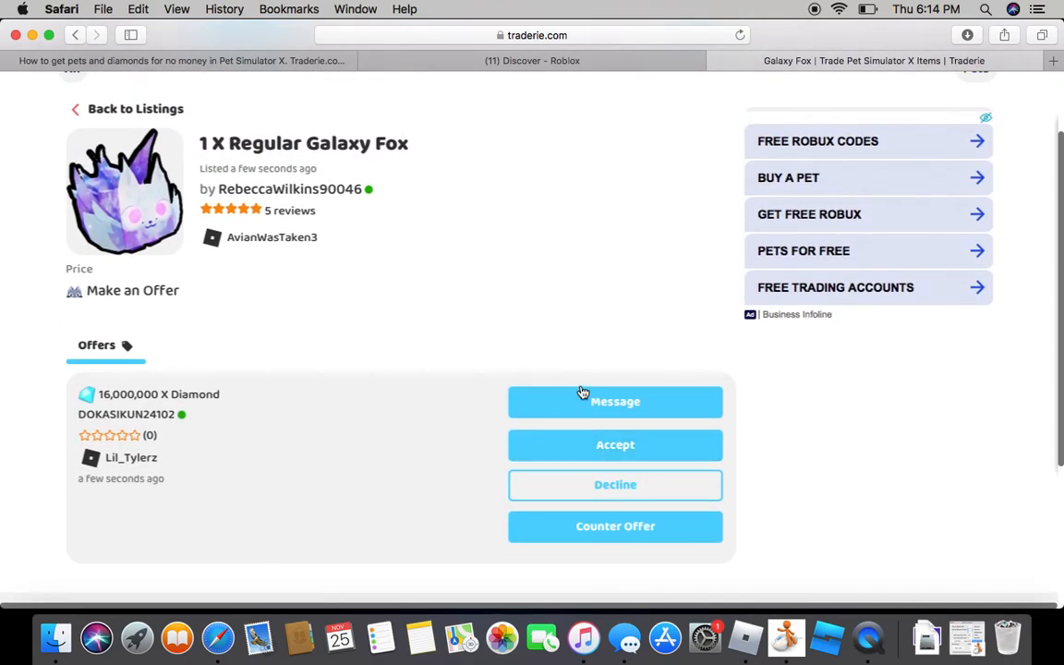
click(615, 401)
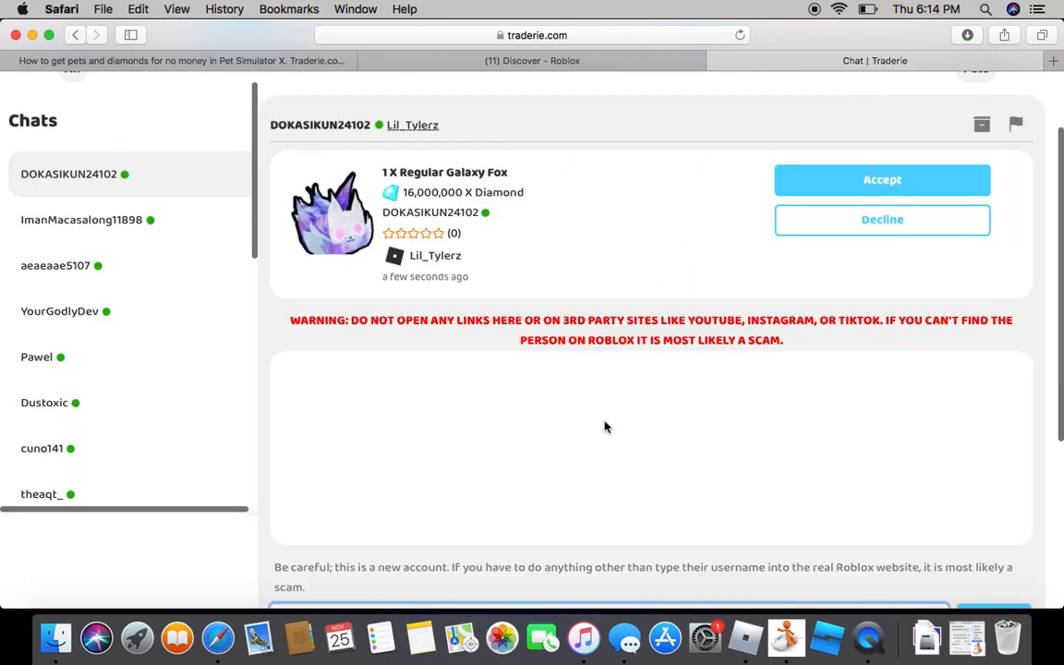